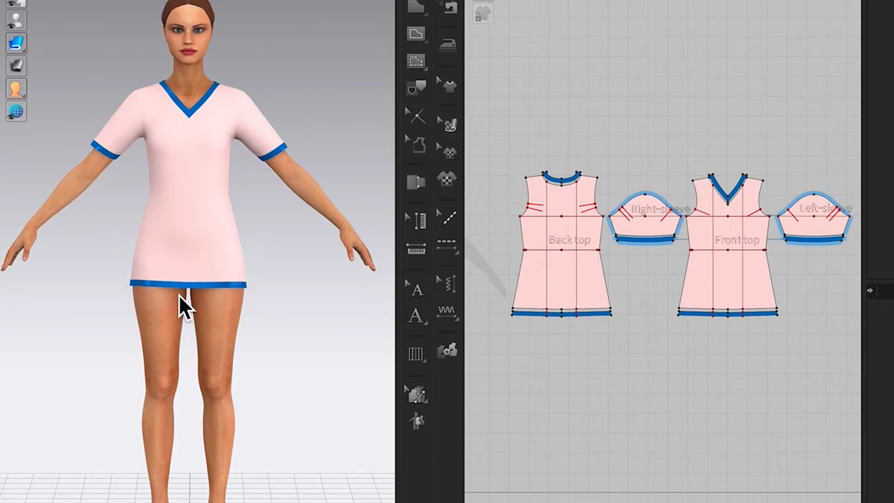
mouse_move(223, 339)
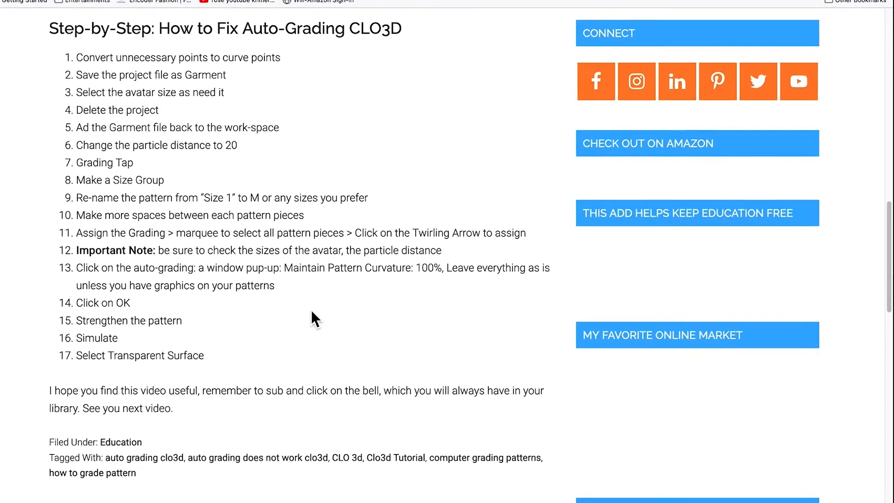
- With Edit Pattern, convert the back neckline's centre point into a curve point
scroll(up, 3)
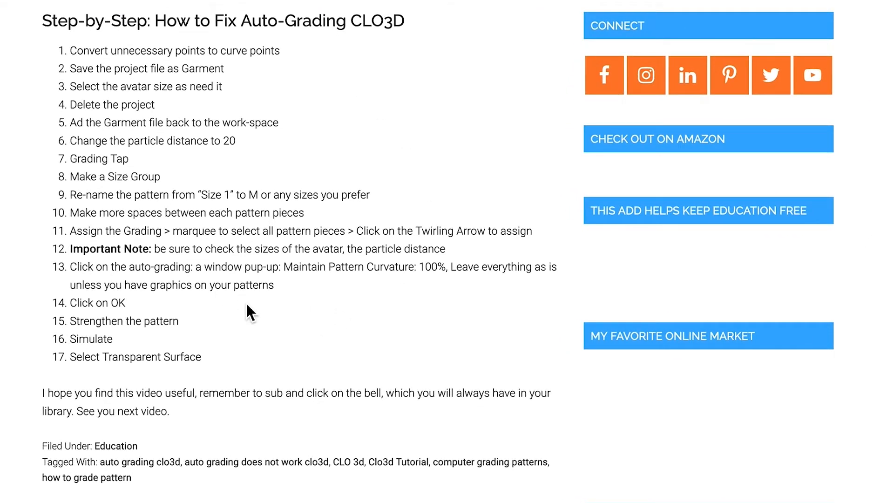
mouse_move(288, 311)
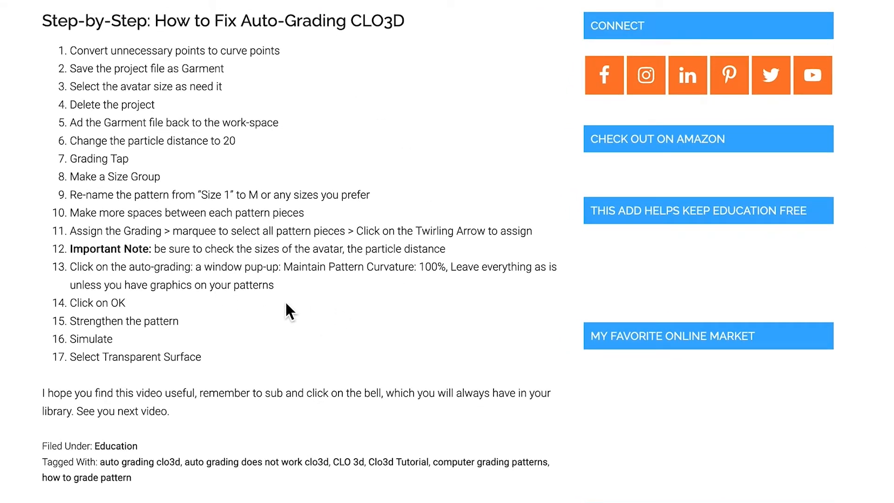
mouse_move(231, 323)
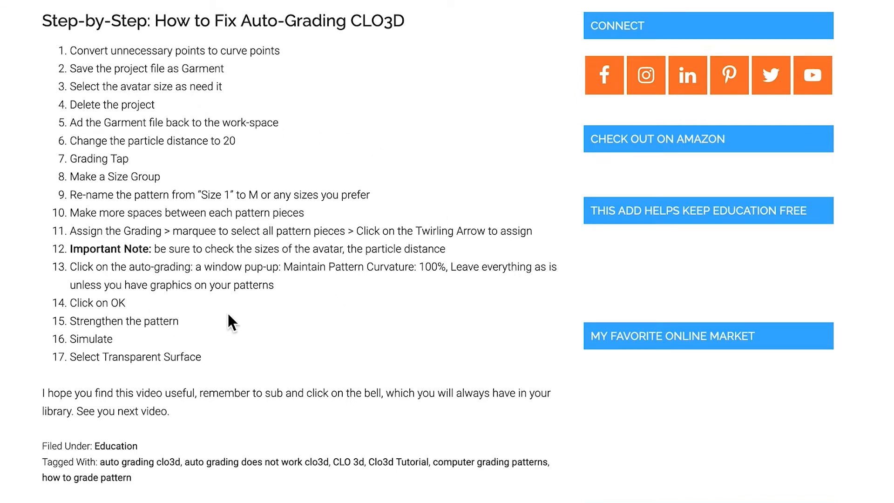
mouse_move(382, 165)
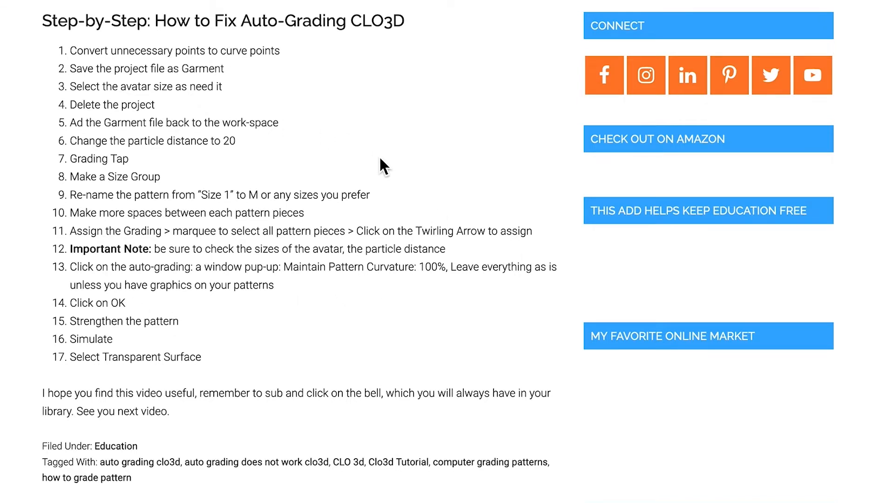
mouse_move(54, 160)
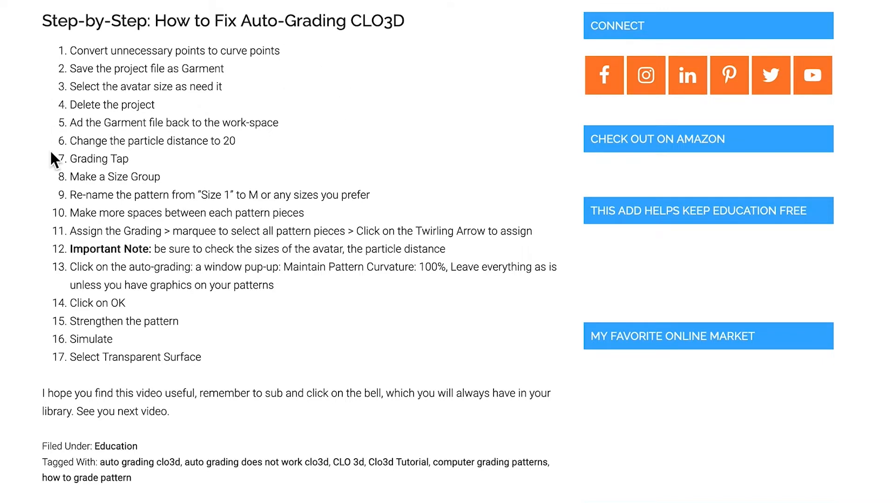
mouse_move(14, 61)
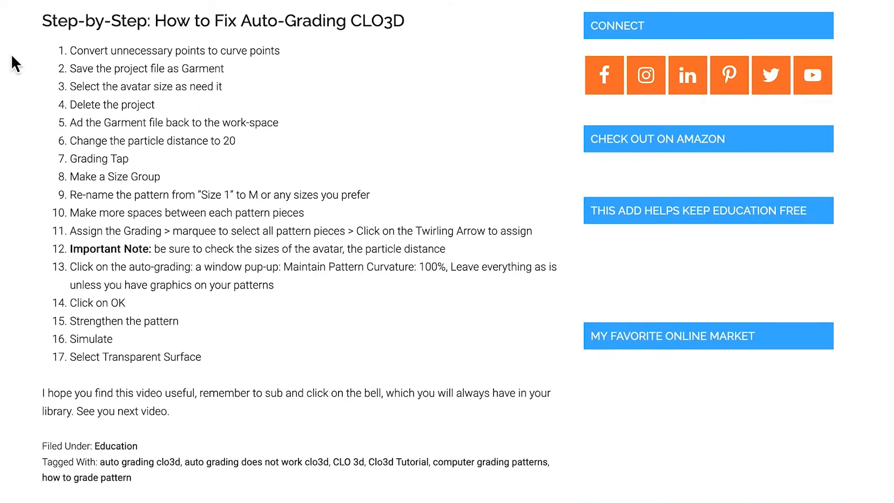
mouse_move(227, 72)
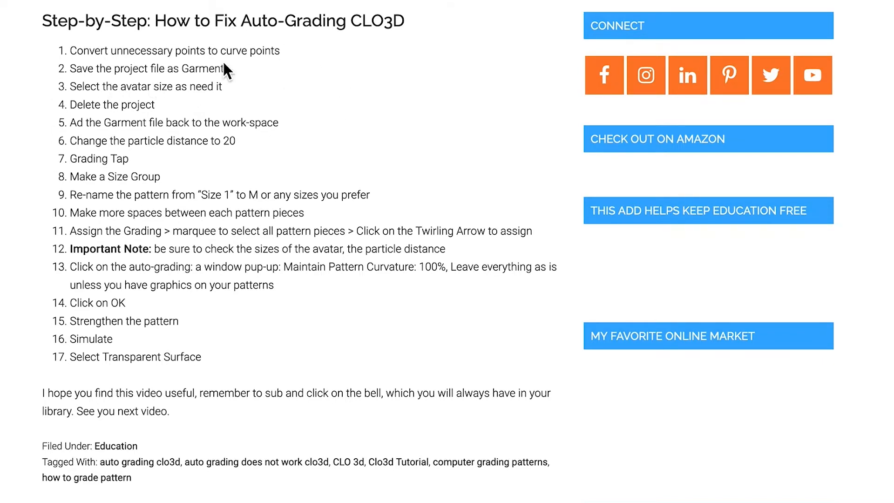
mouse_move(114, 88)
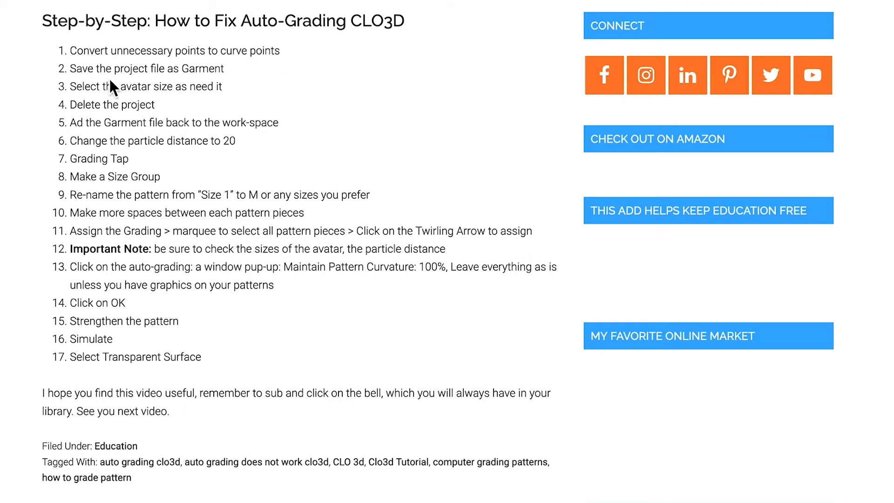
mouse_move(338, 94)
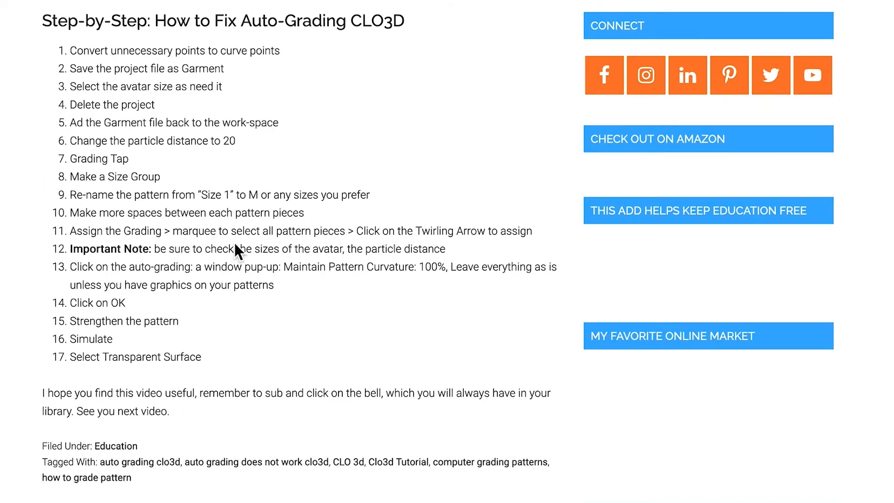
mouse_move(247, 105)
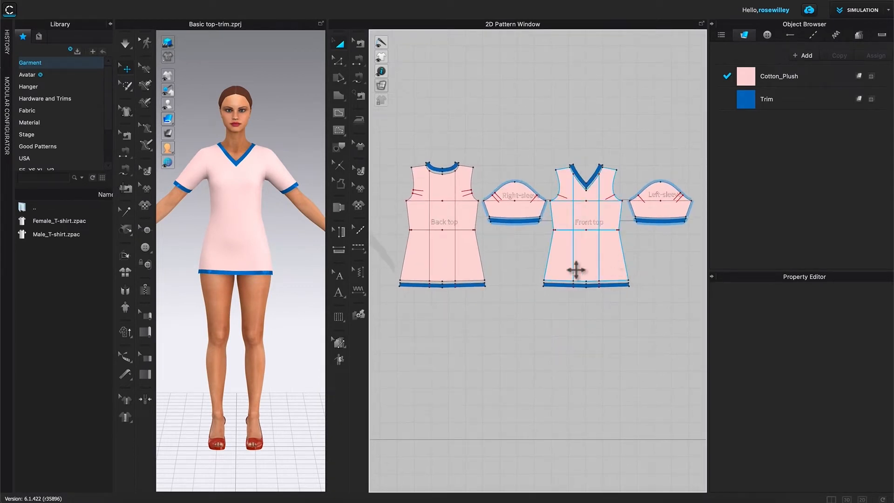
scroll(up, 3)
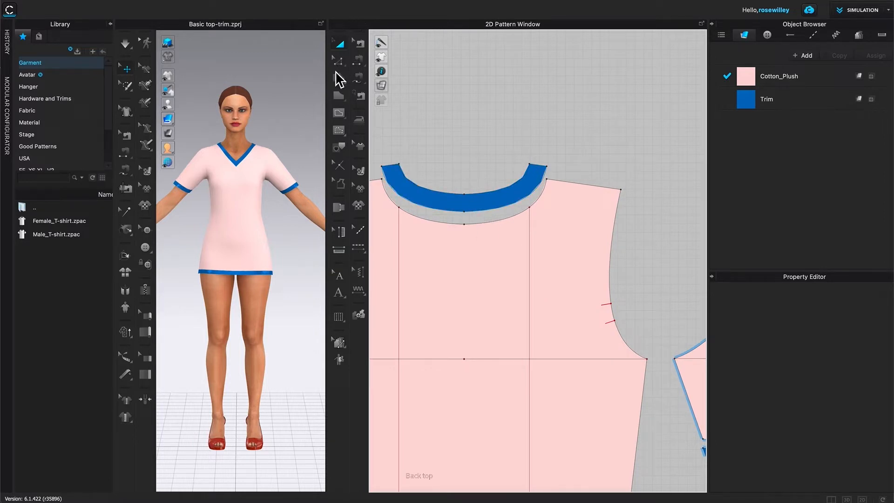
mouse_move(341, 68)
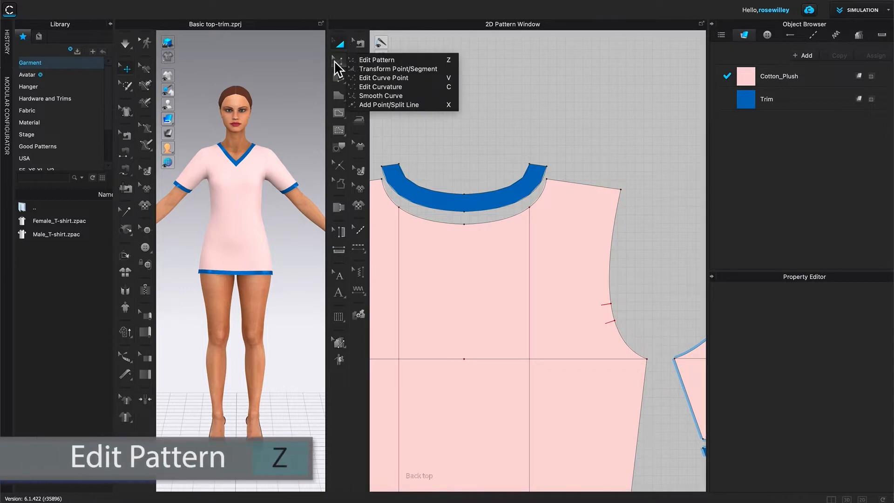
mouse_move(376, 59)
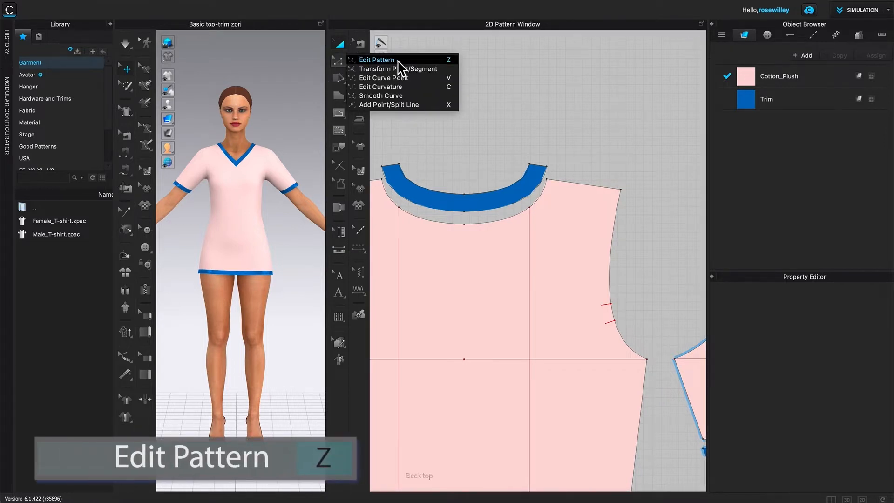
mouse_move(409, 67)
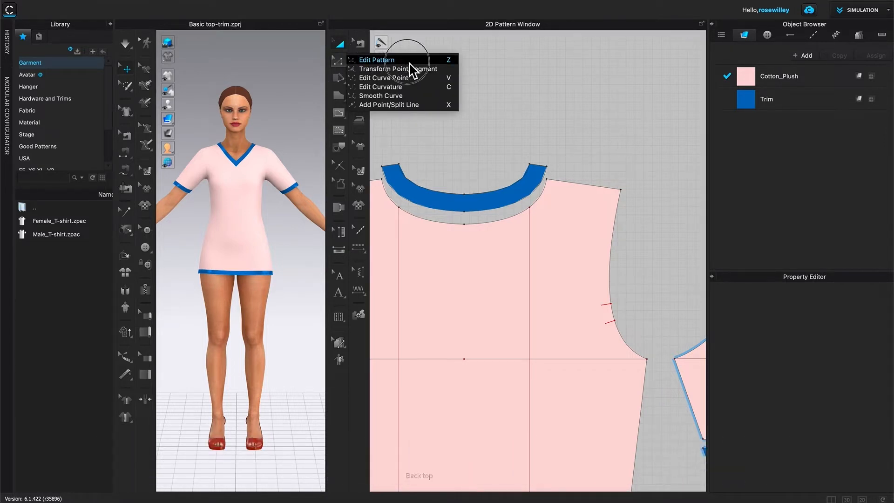
click(376, 59)
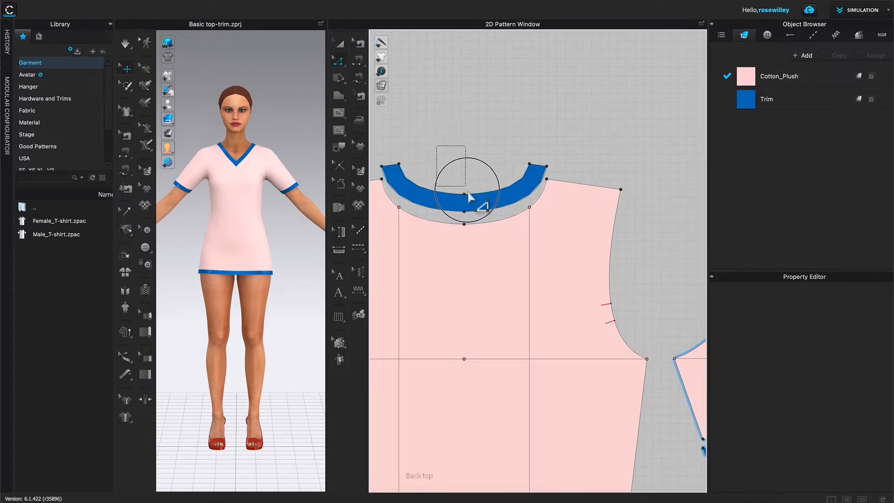
click(463, 194)
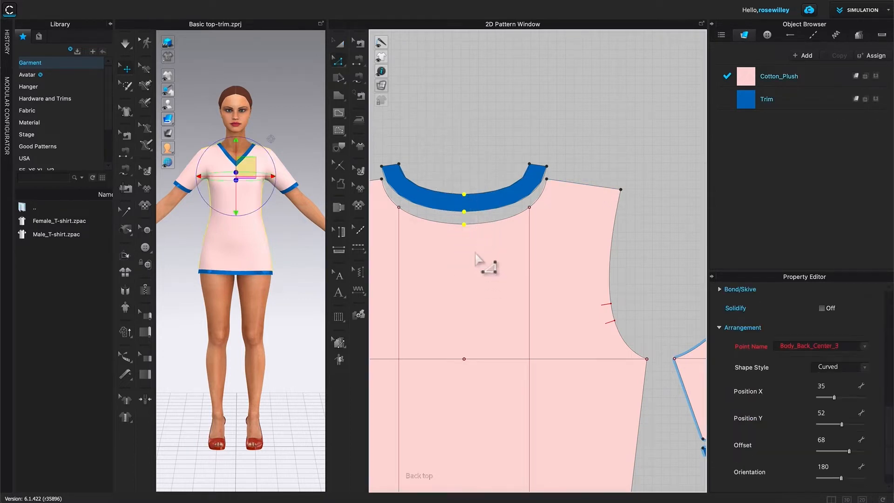
right_click(463, 212)
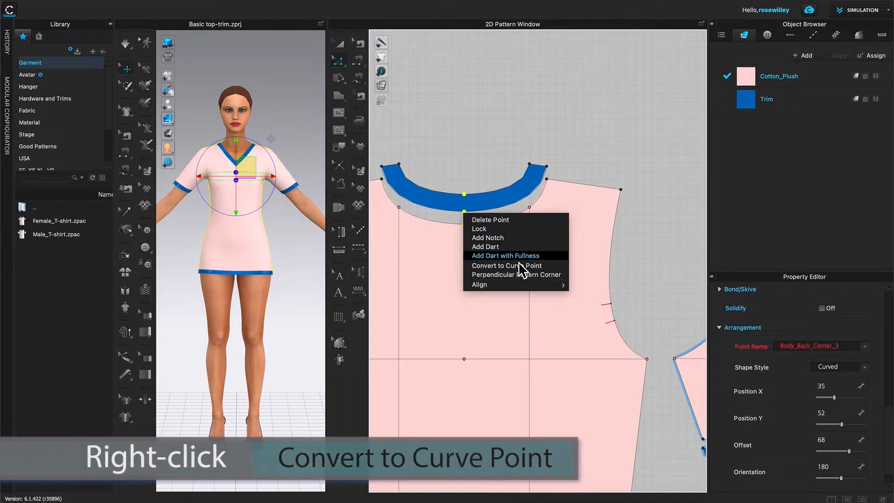
mouse_move(506, 266)
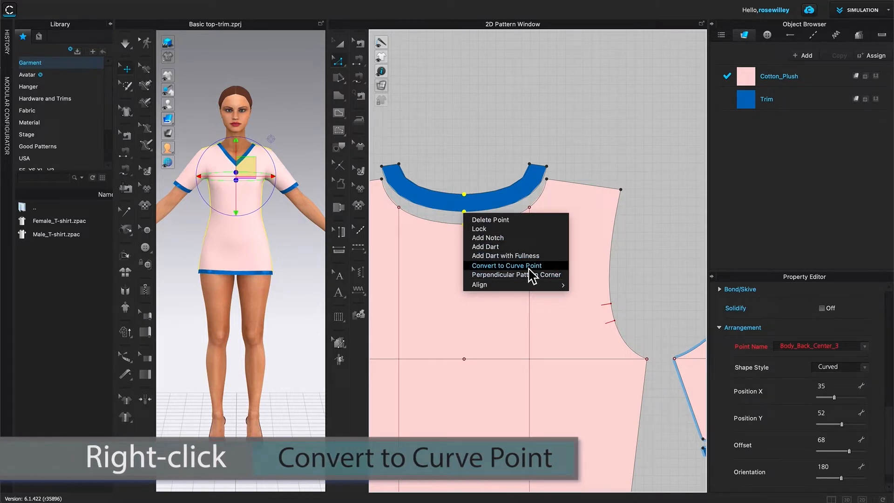
click(505, 266)
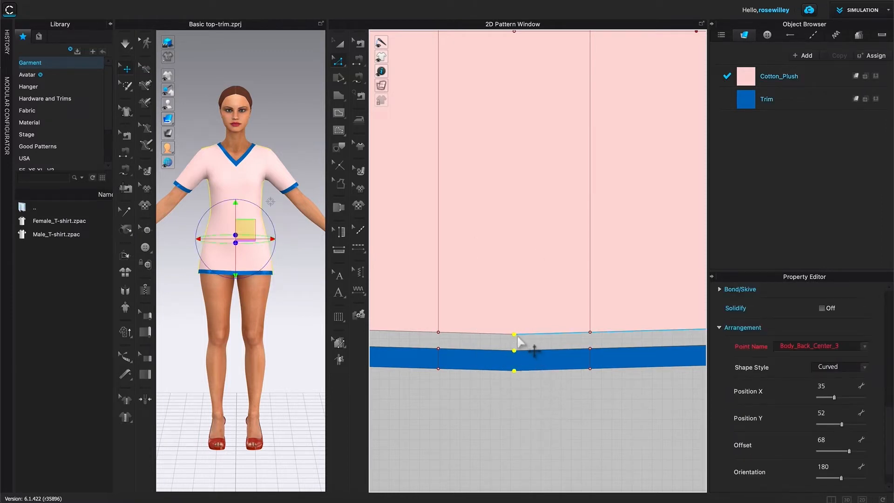
- Convert the extra points on the back hem, right sleeve cap and front hem into curve points
right_click(514, 333)
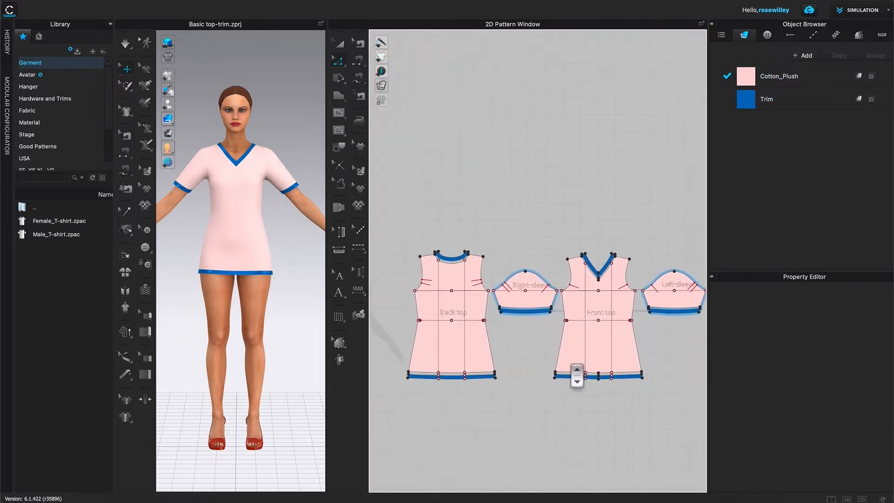
scroll(up, 3)
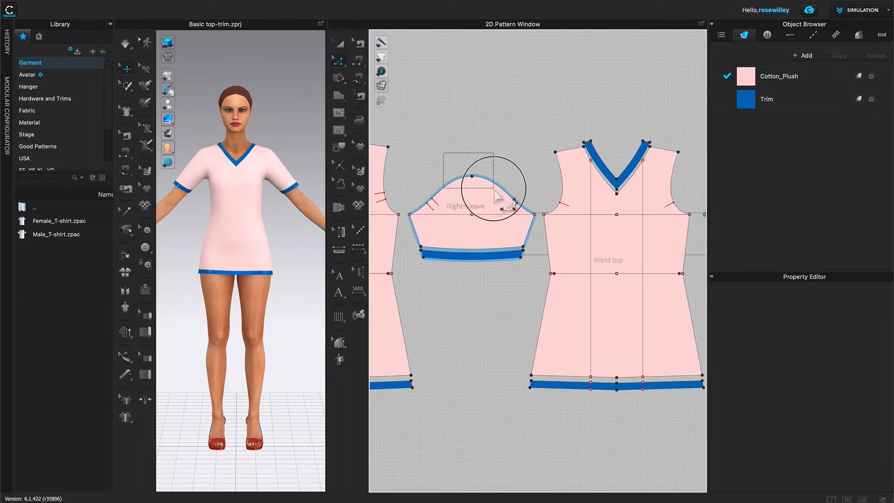
right_click(475, 184)
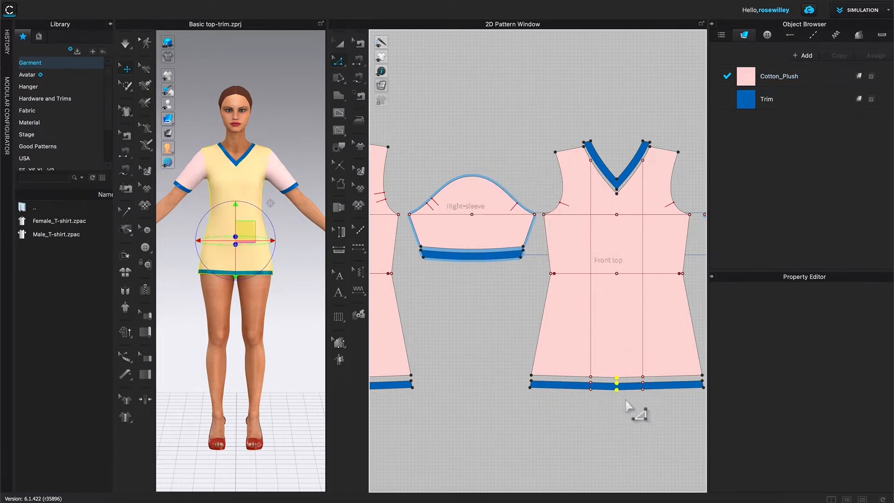
right_click(615, 385)
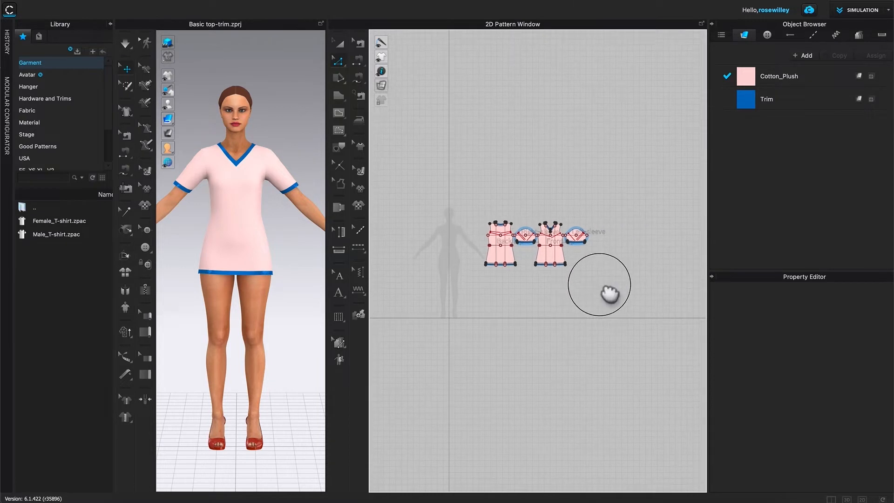
scroll(up, 3)
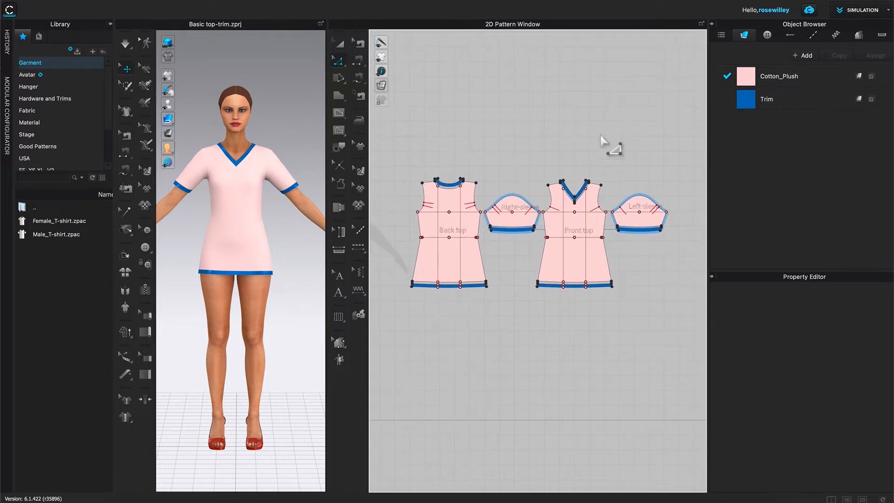
mouse_move(641, 300)
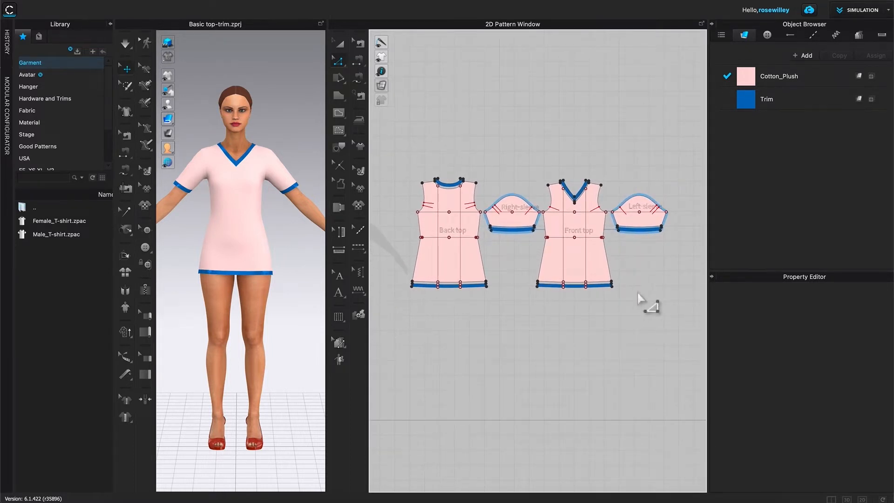
mouse_move(515, 153)
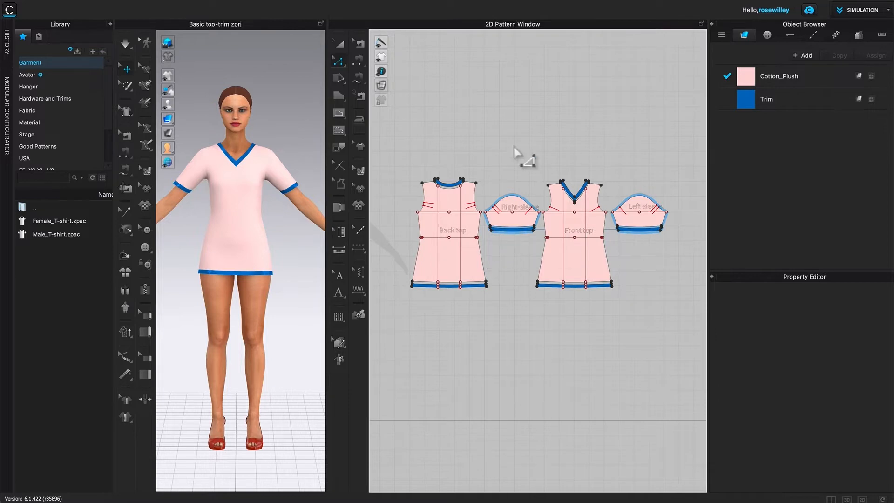
- Start Save As > Garment from the File menu for the current top
click(185, 8)
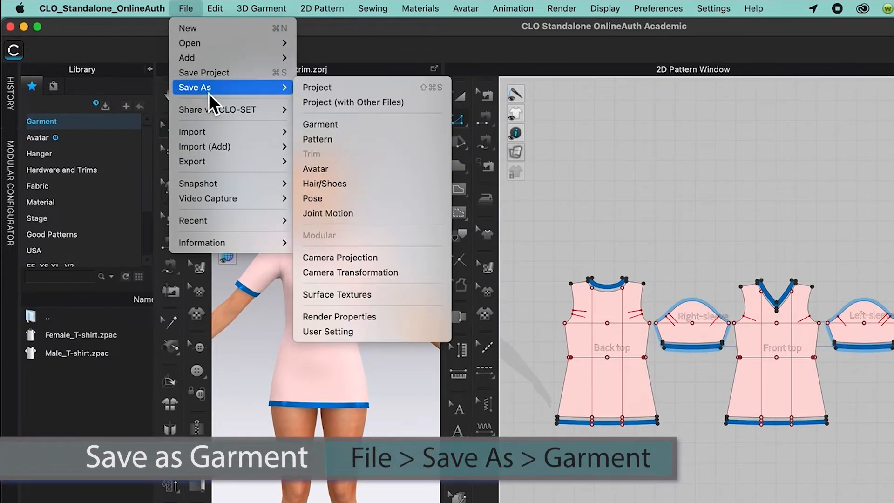
mouse_move(365, 87)
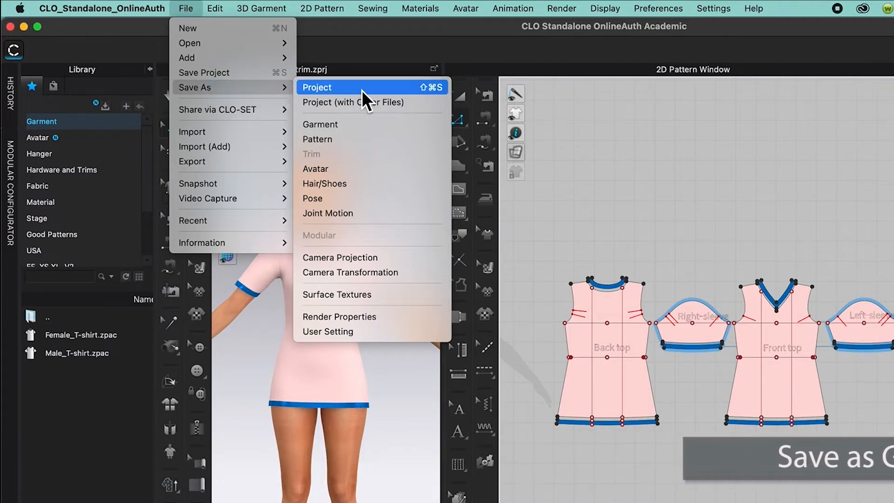
mouse_move(371, 124)
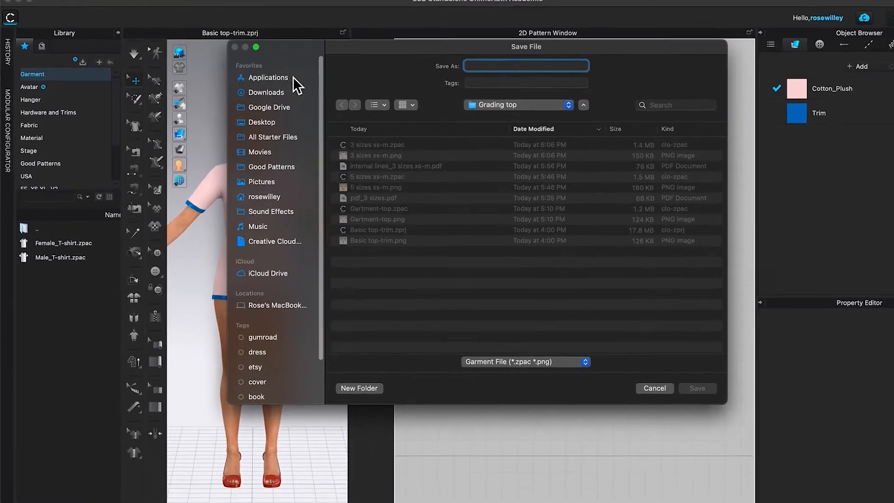
- Name the garment file 'Garment_top 2' in the Grading top folder
text(Garment_)
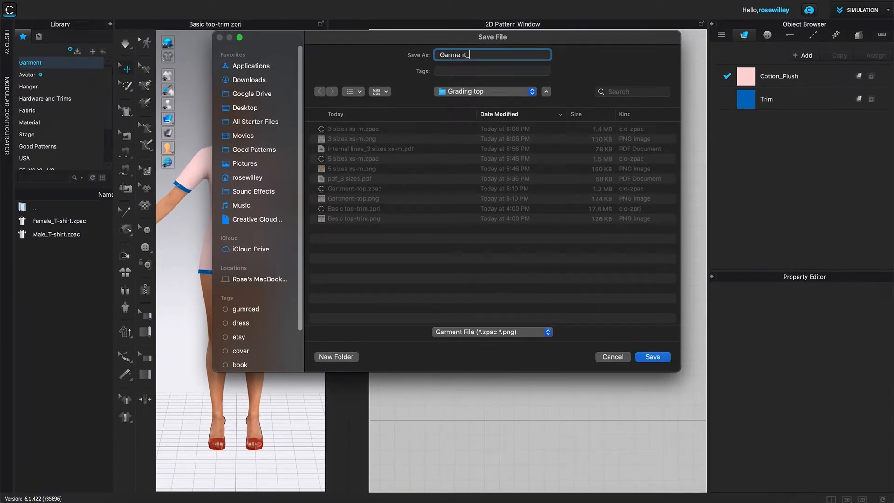
text(top)
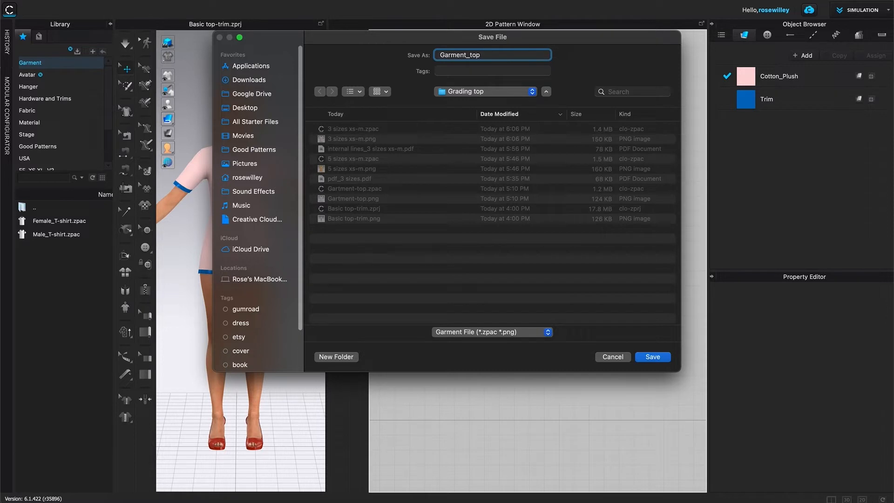
text(2)
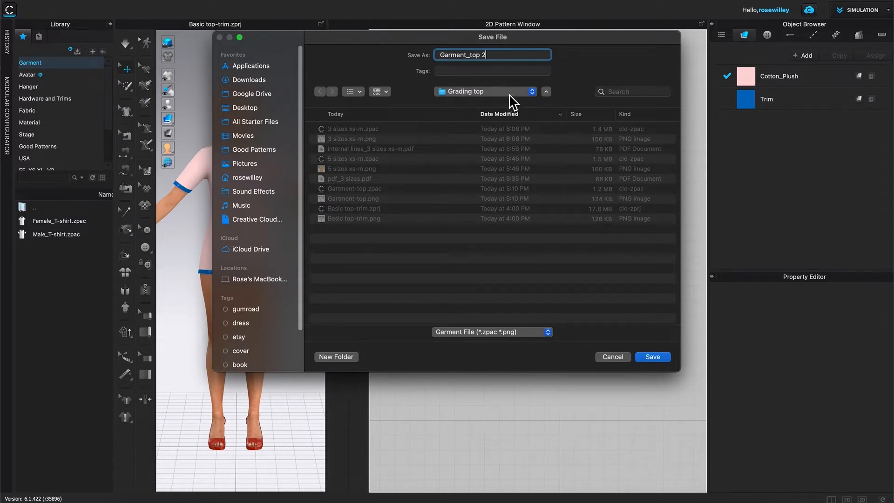
mouse_move(339, 362)
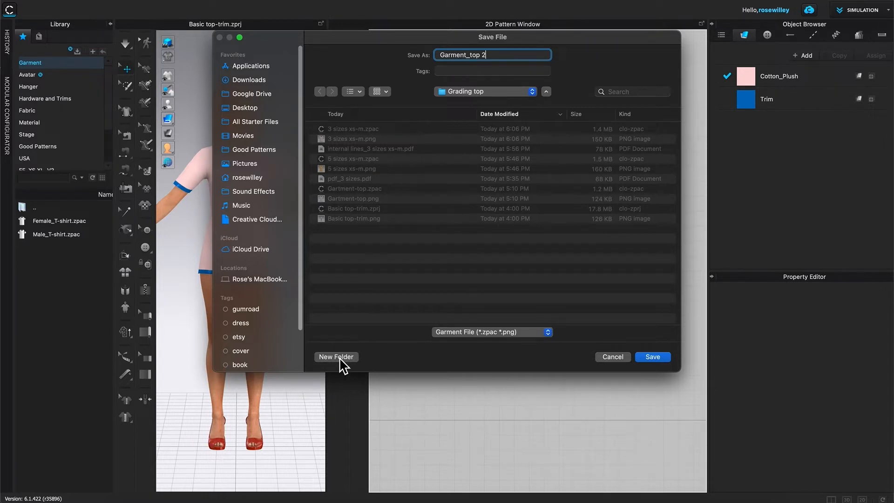
- Create a new folder 'Graded Top 2_XS-M' inside Grading top as the save destination
click(336, 356)
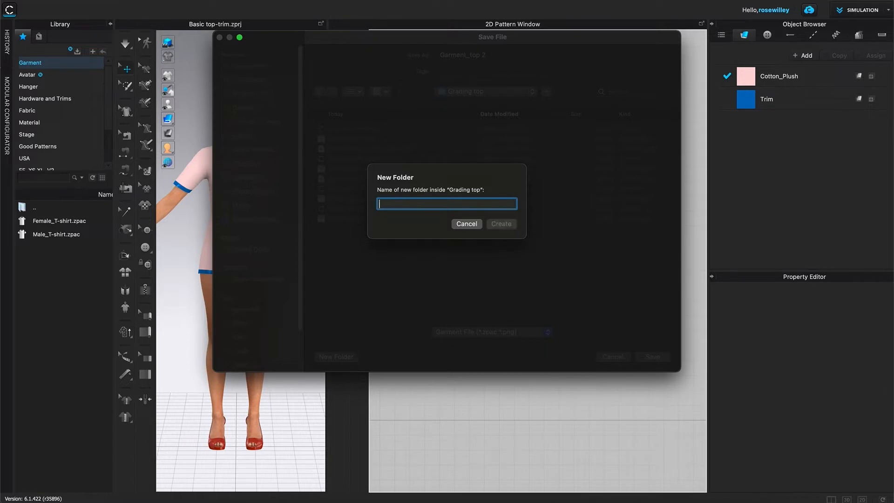
text(Grade)
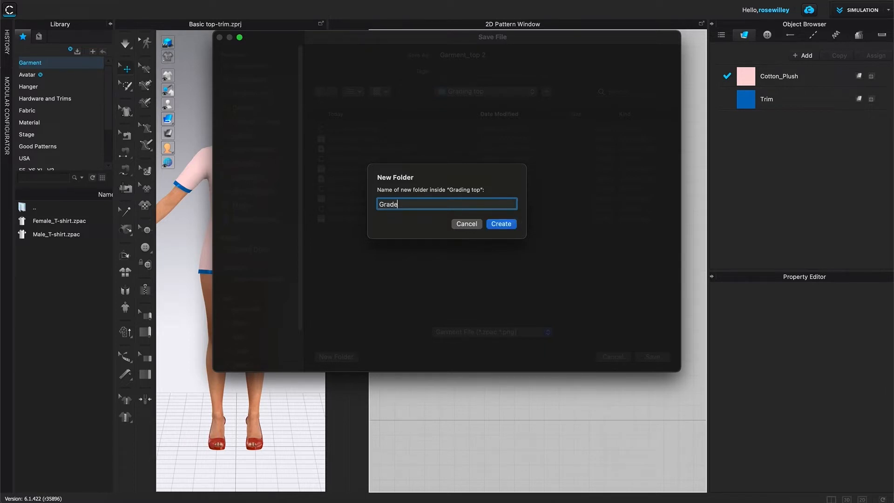
text(d Top 2)
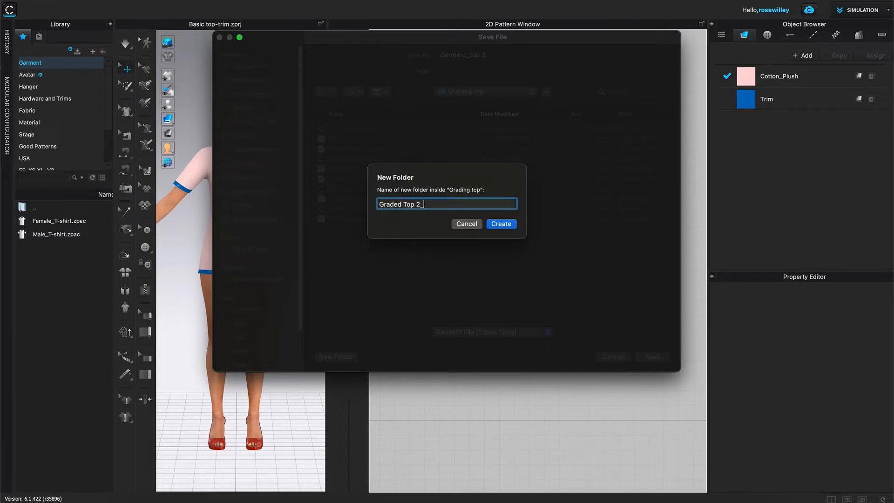
text(_XS)
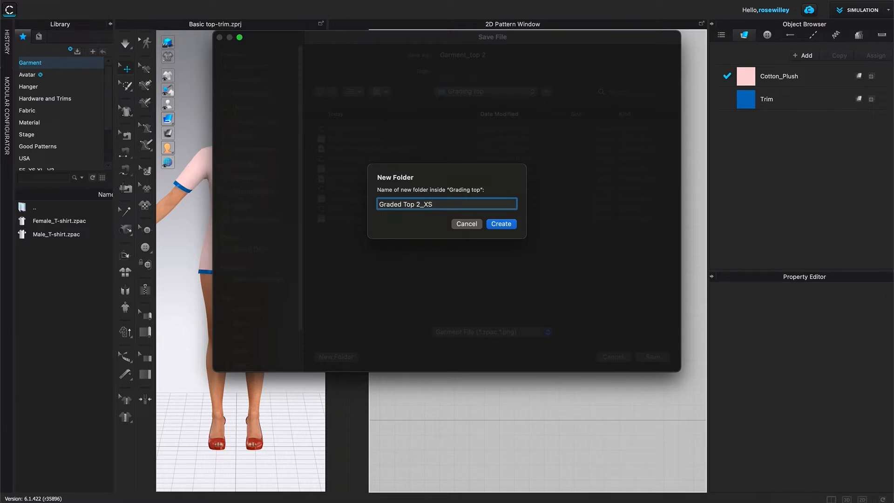
text(-M)
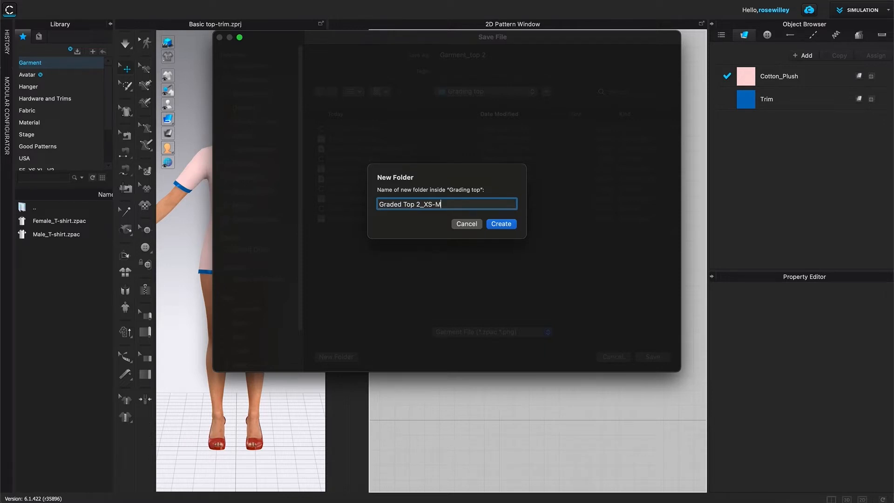
mouse_move(445, 219)
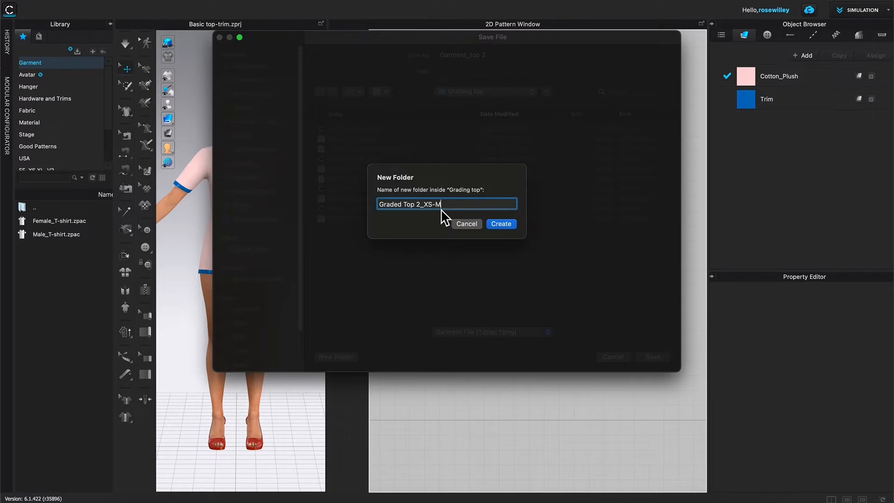
mouse_move(452, 212)
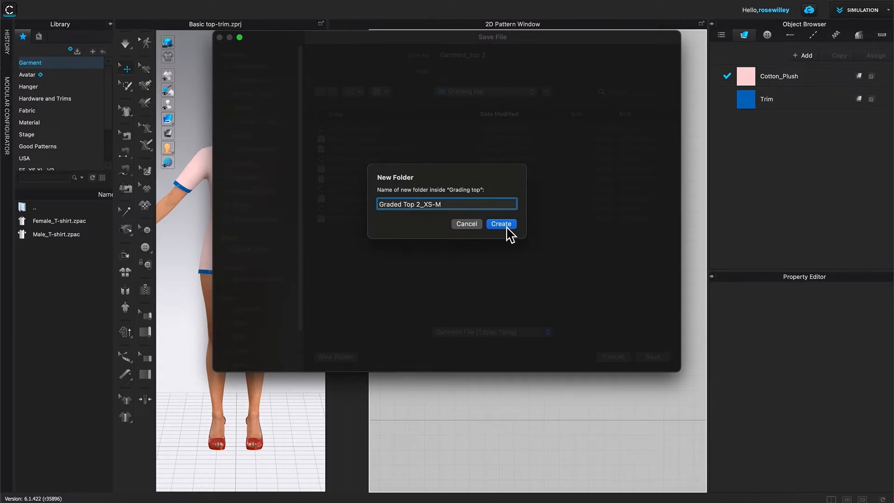
click(500, 224)
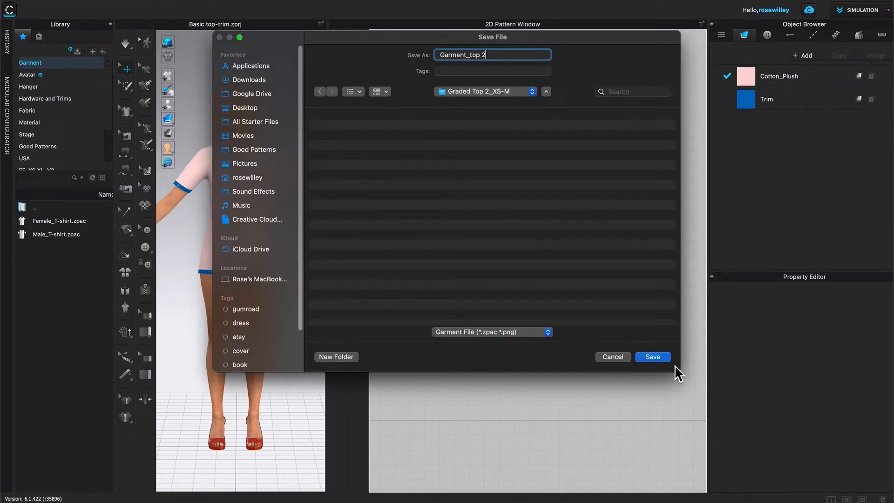
- Save Garment_top 2 into the Graded Top 2_XS-M folder
click(651, 357)
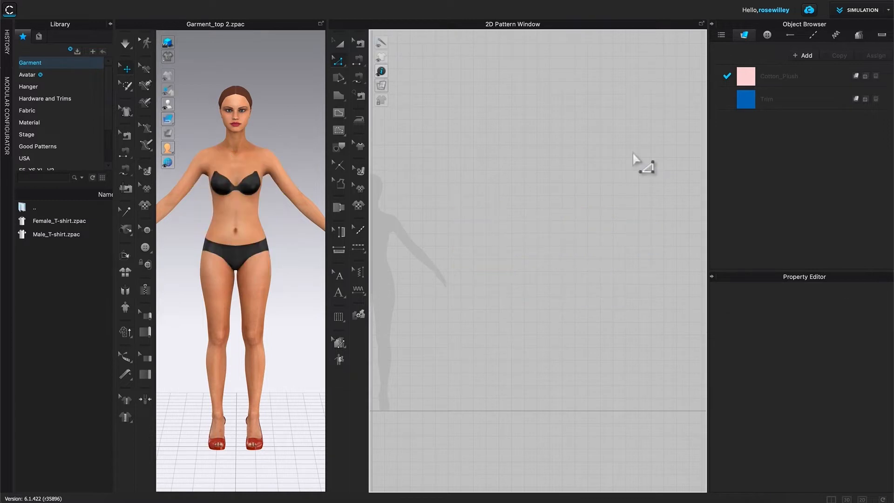
mouse_move(570, 183)
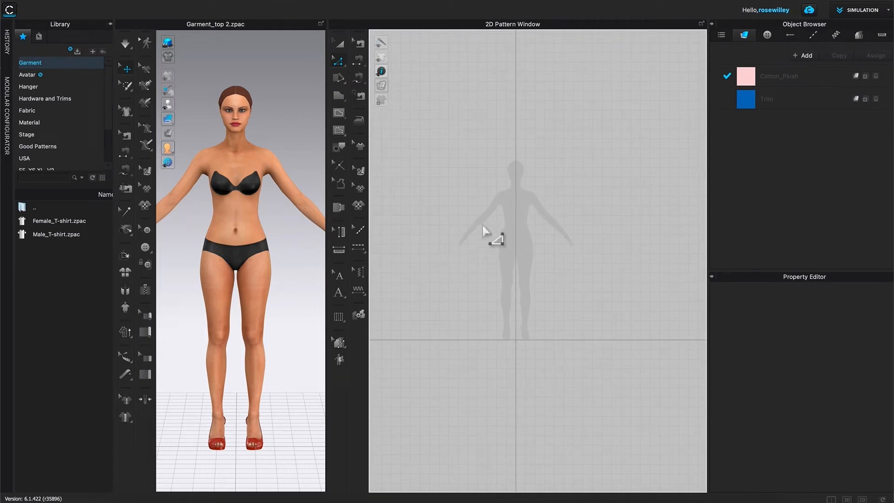
mouse_move(308, 265)
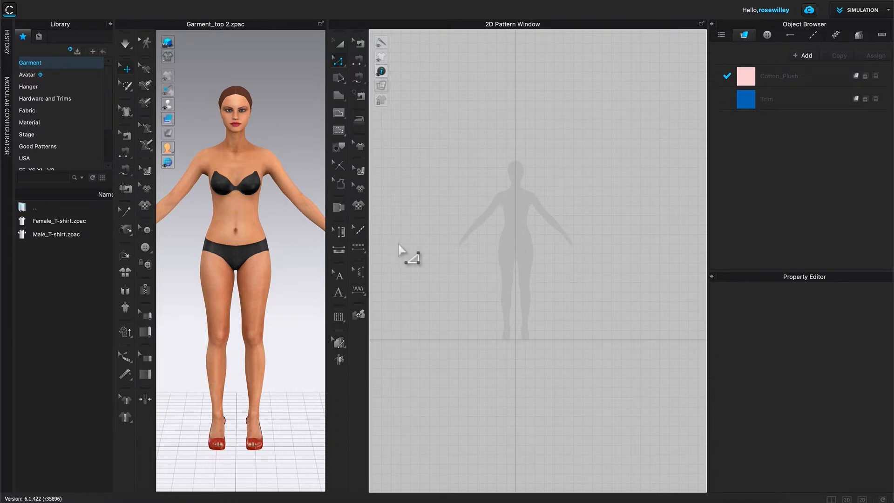
- Choose File > Add > Garment to bring up the add-garment file browser
click(247, 8)
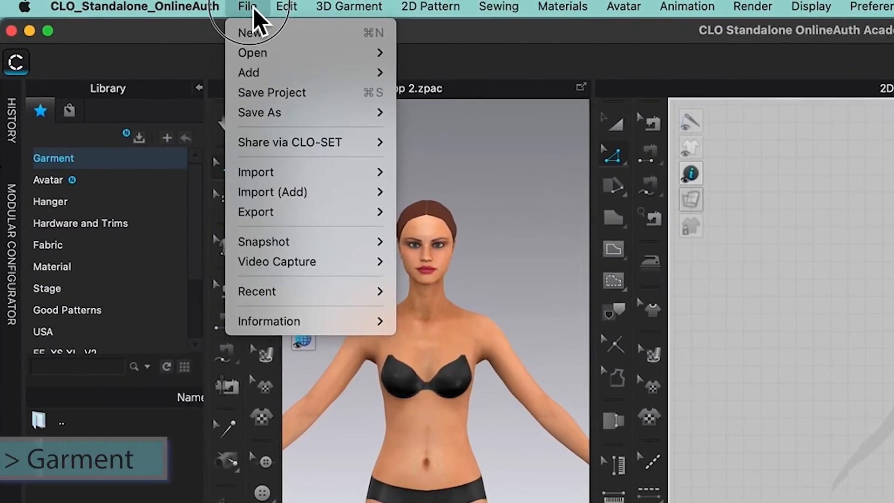
click(266, 81)
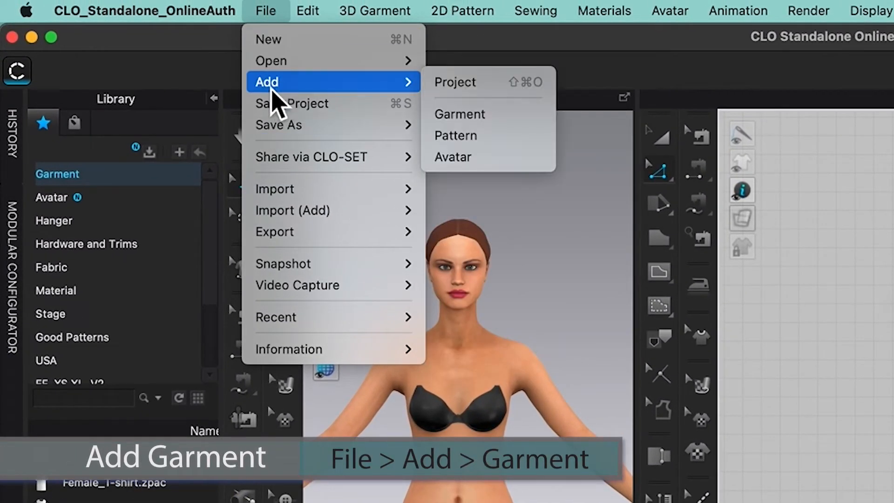
mouse_move(342, 99)
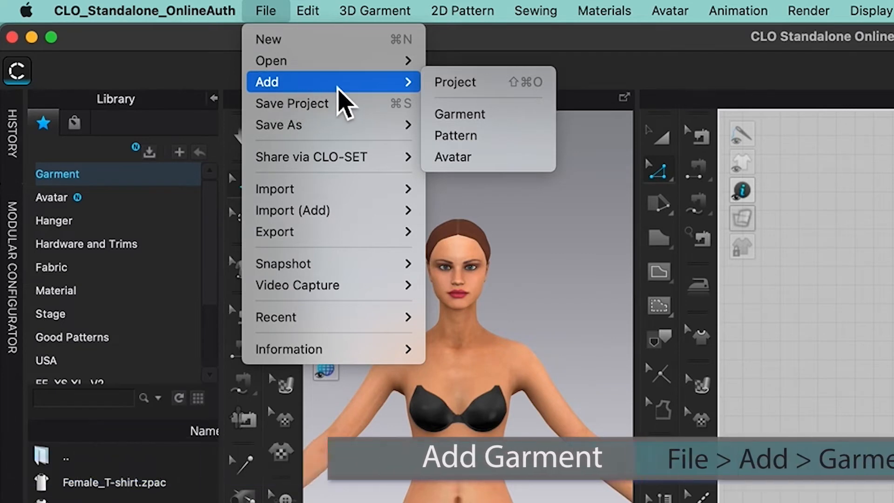
mouse_move(487, 114)
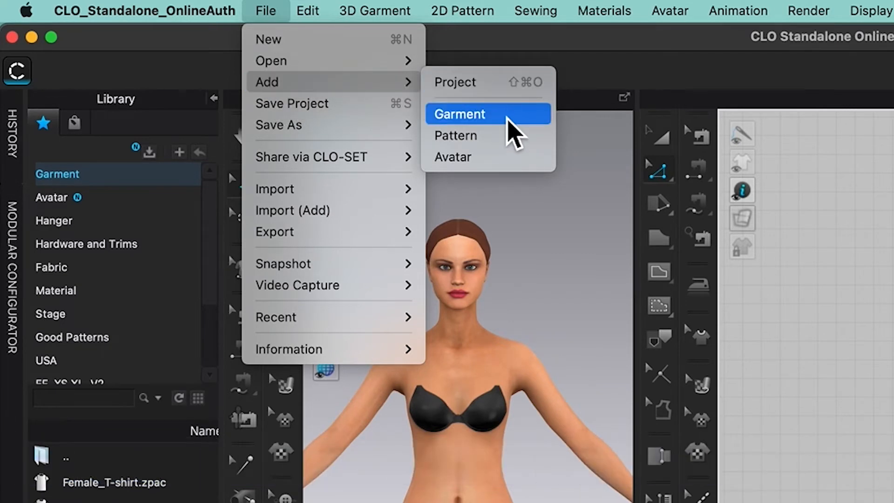
click(459, 113)
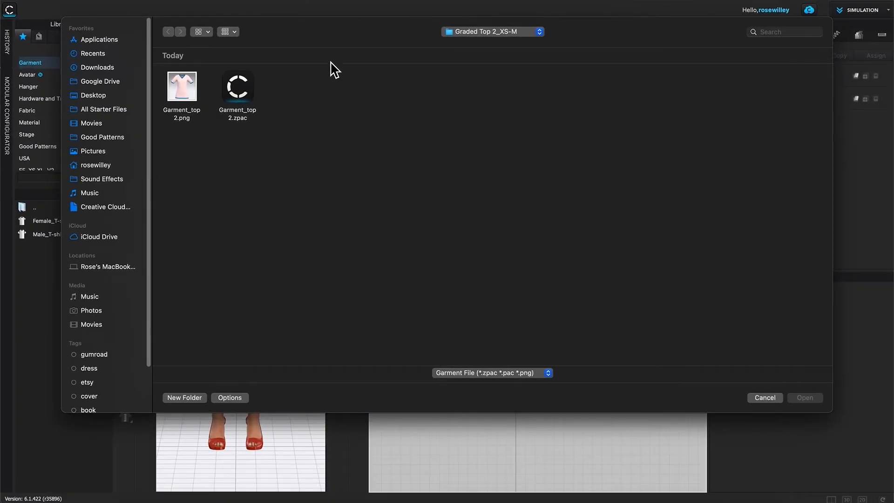
- Load Garment_top 2.zpac from the Graded Top 2_XS-M folder into the scene
click(237, 88)
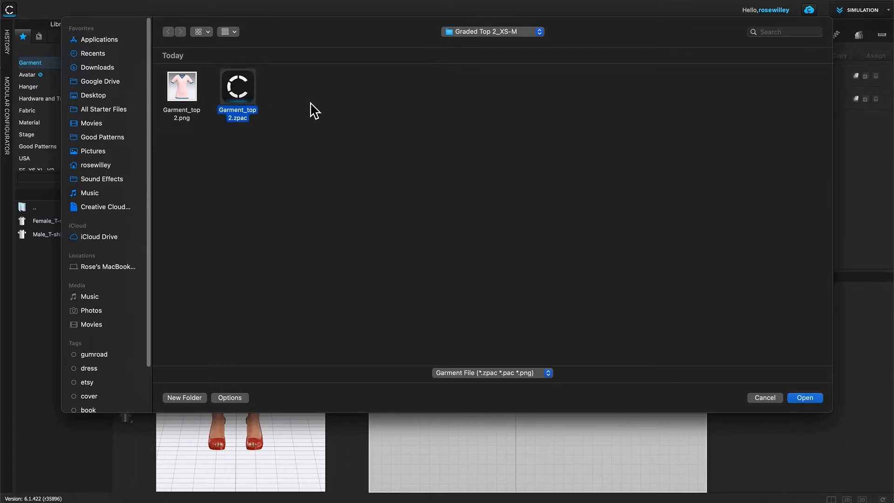
click(804, 398)
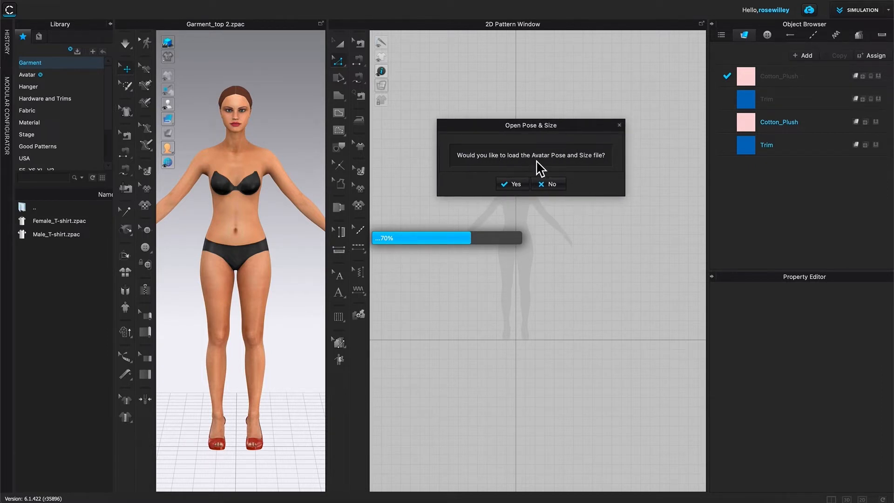
mouse_move(626, 174)
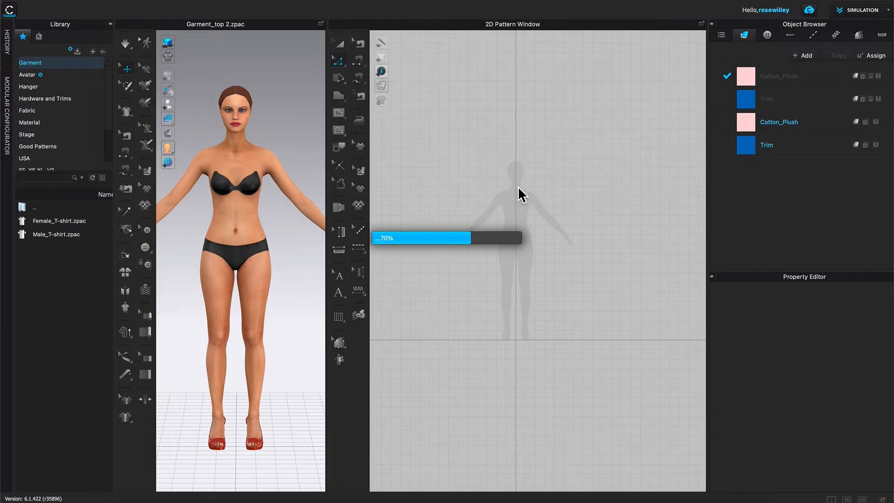
mouse_move(637, 247)
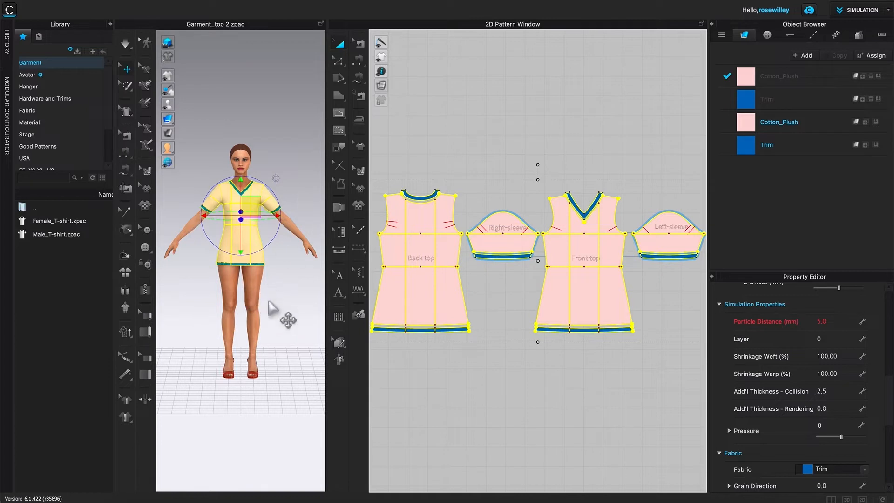
mouse_move(287, 174)
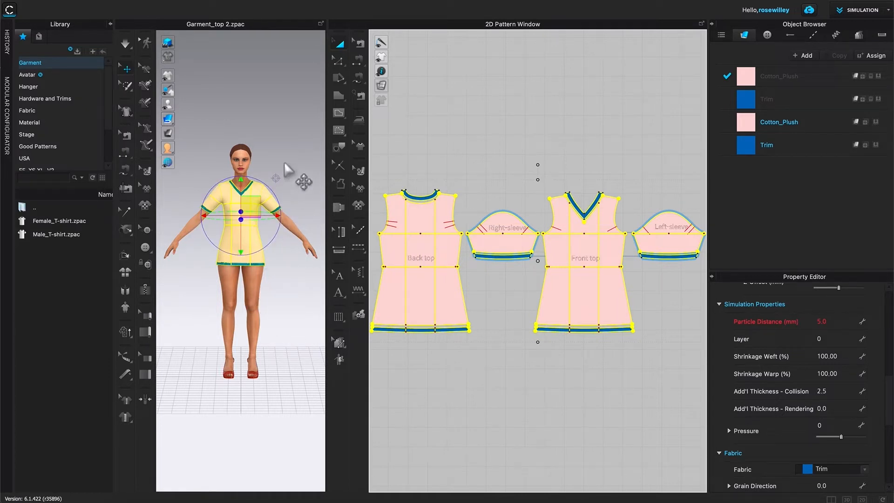
mouse_move(275, 305)
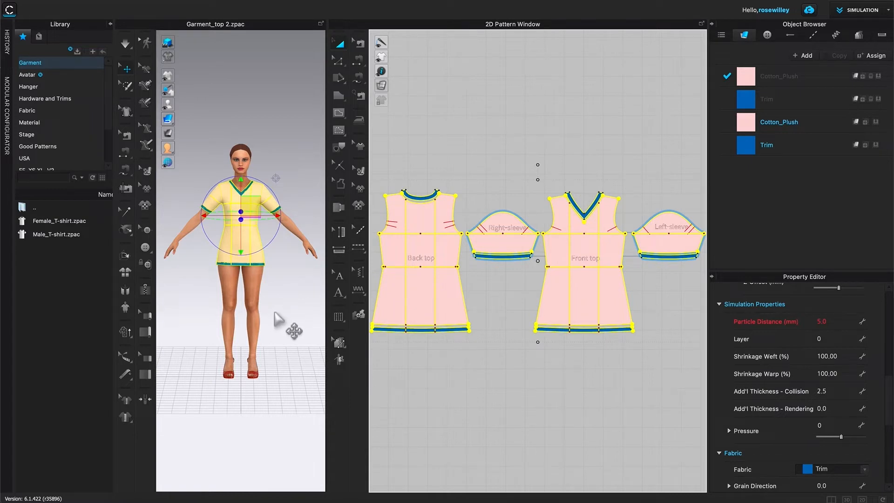
mouse_move(253, 206)
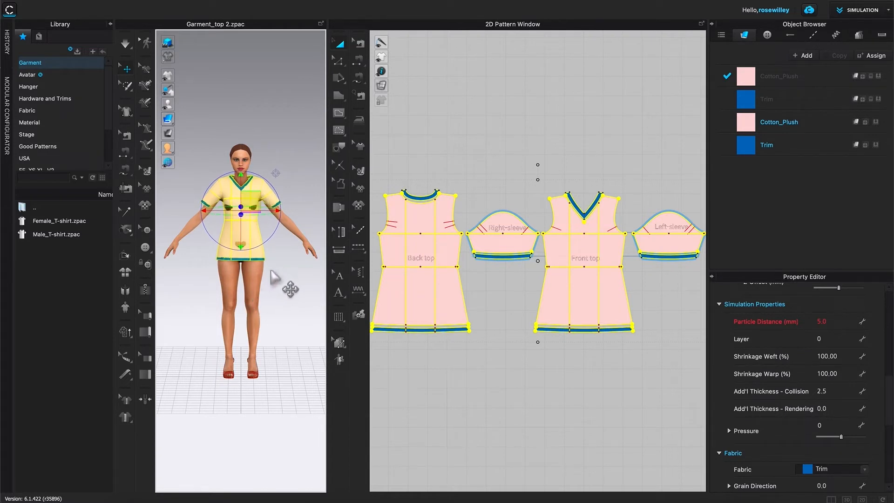
mouse_move(139, 314)
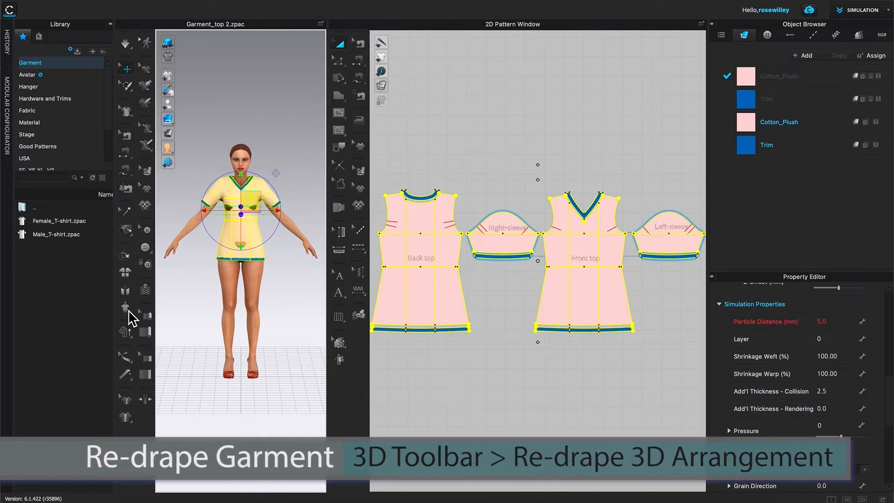
- Re-drape the 3D arrangement so the top hangs on the avatar again
click(125, 307)
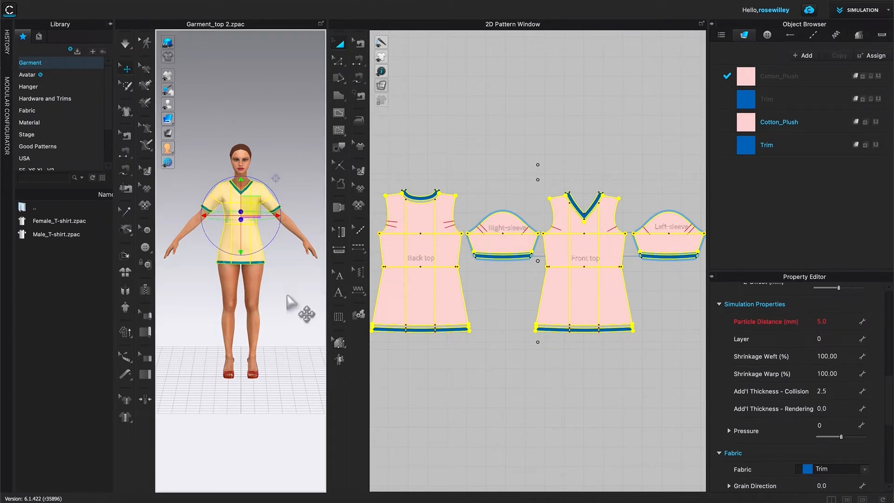
mouse_move(577, 343)
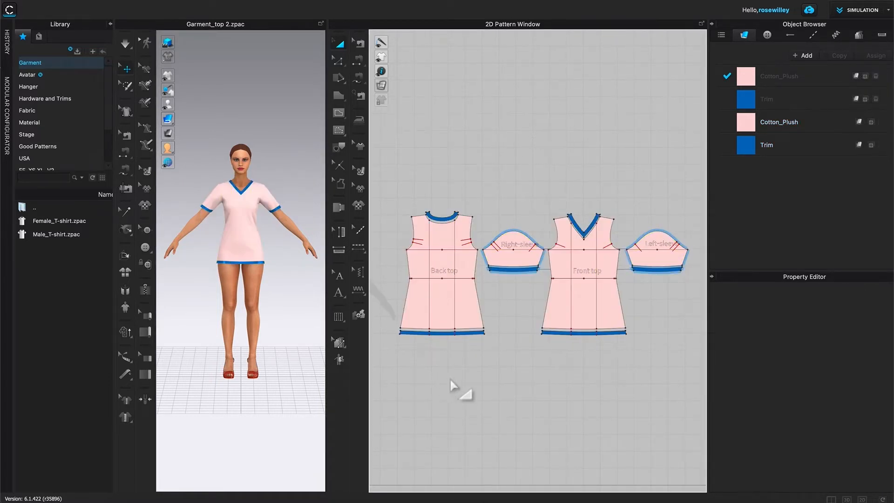
mouse_move(601, 188)
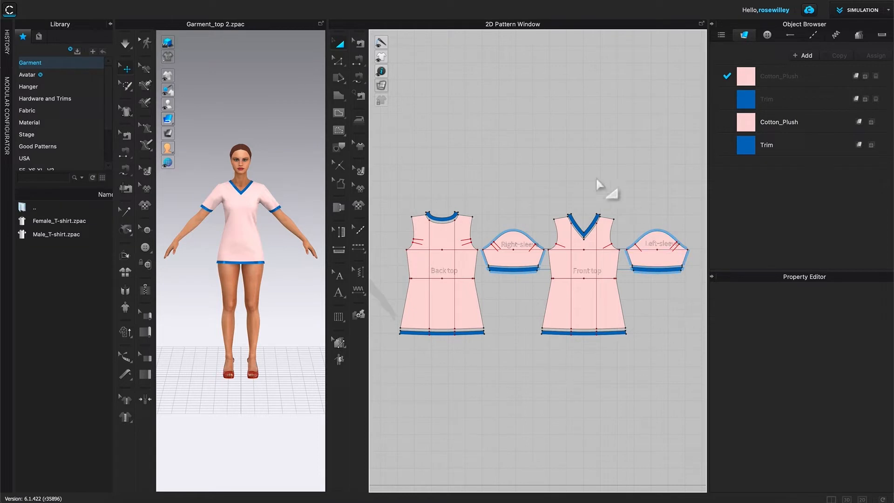
mouse_move(548, 379)
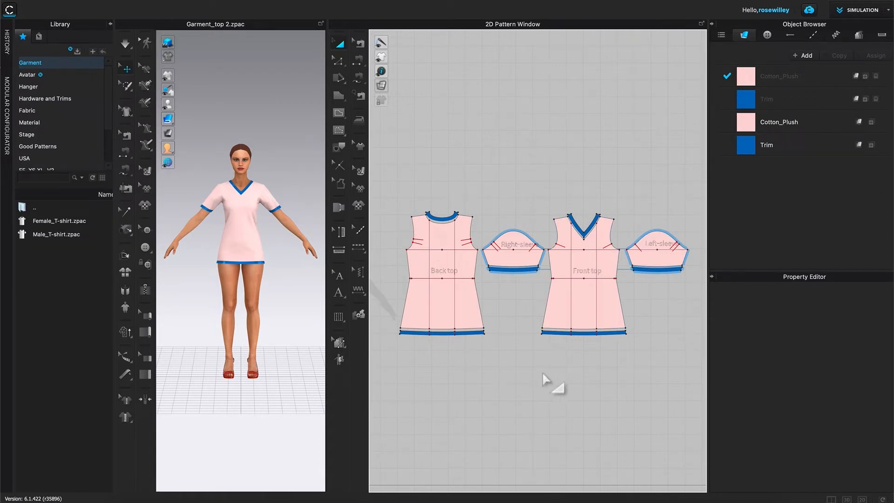
mouse_move(679, 348)
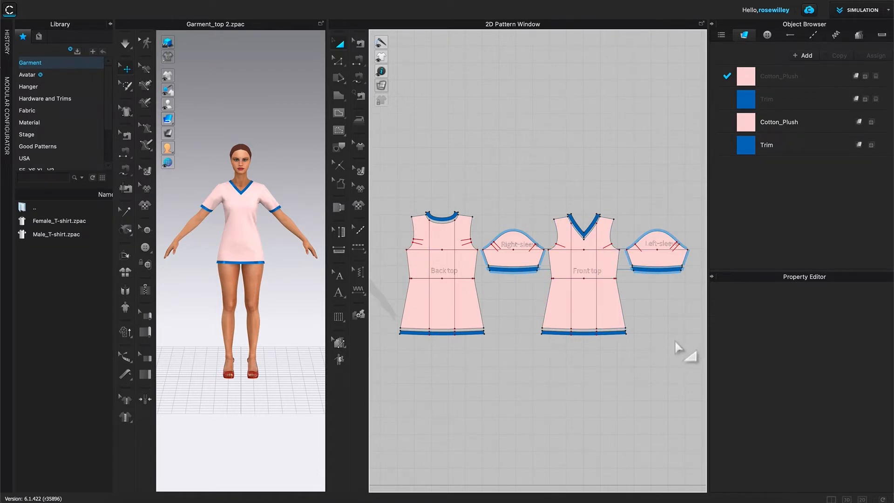
mouse_move(260, 67)
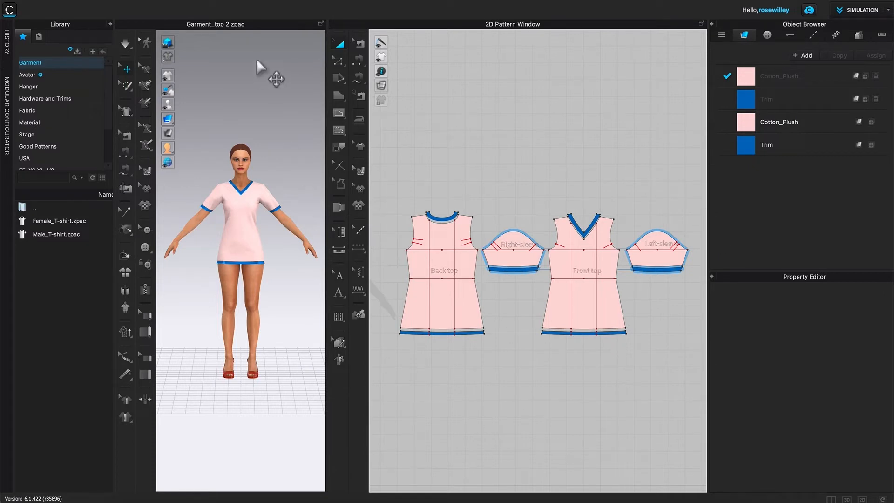
mouse_move(238, 38)
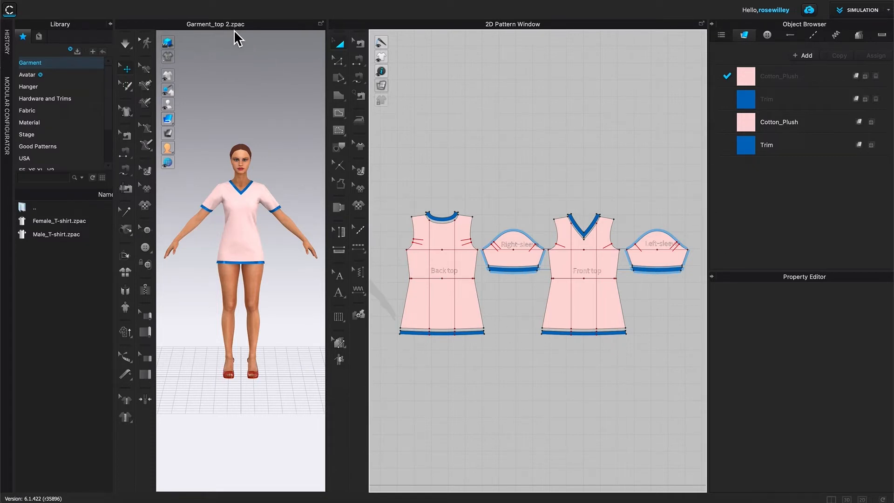
mouse_move(246, 41)
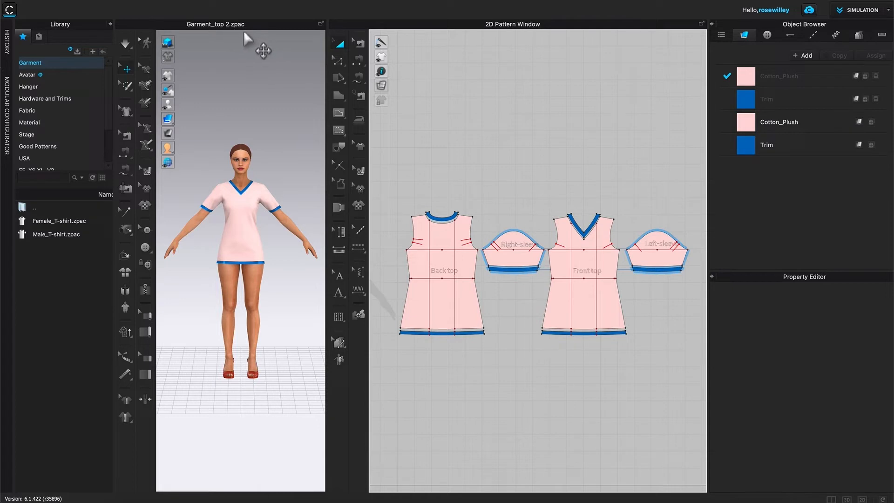
mouse_move(253, 78)
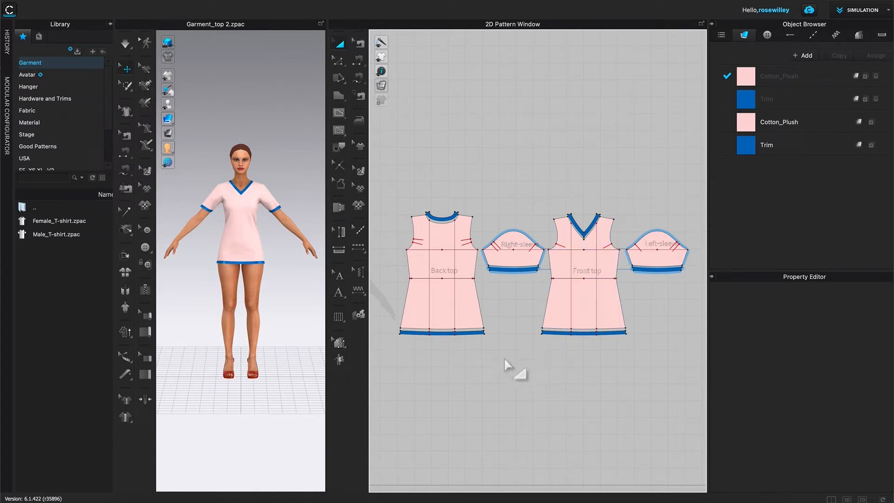
mouse_move(411, 379)
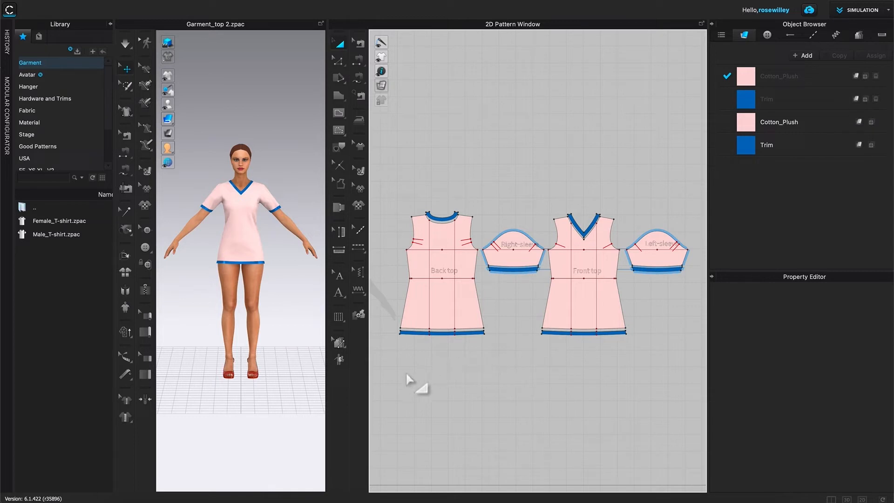
mouse_move(464, 142)
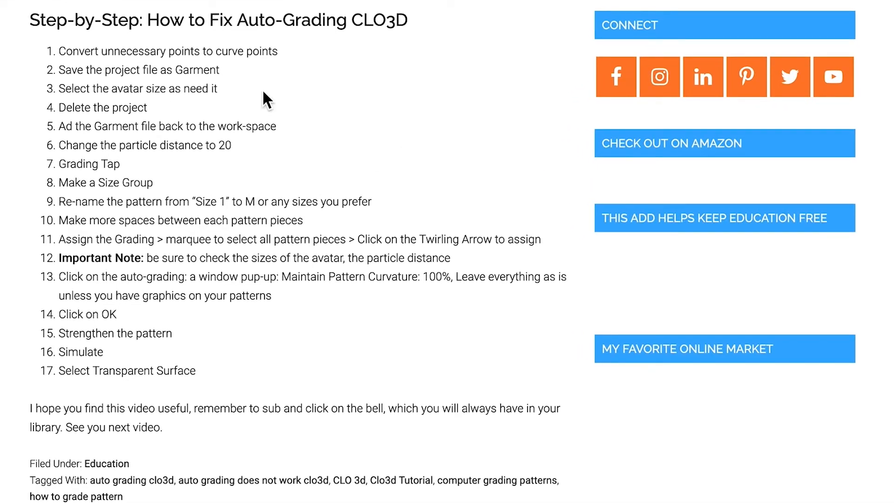
mouse_move(202, 188)
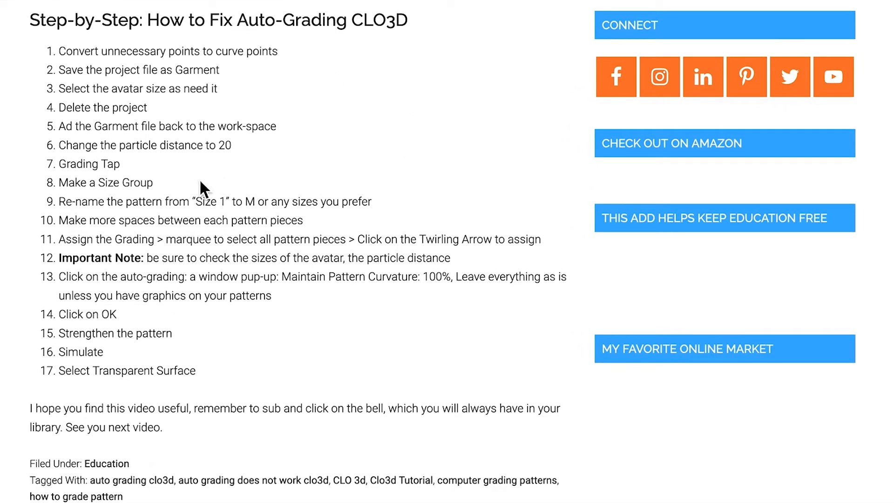
mouse_move(181, 328)
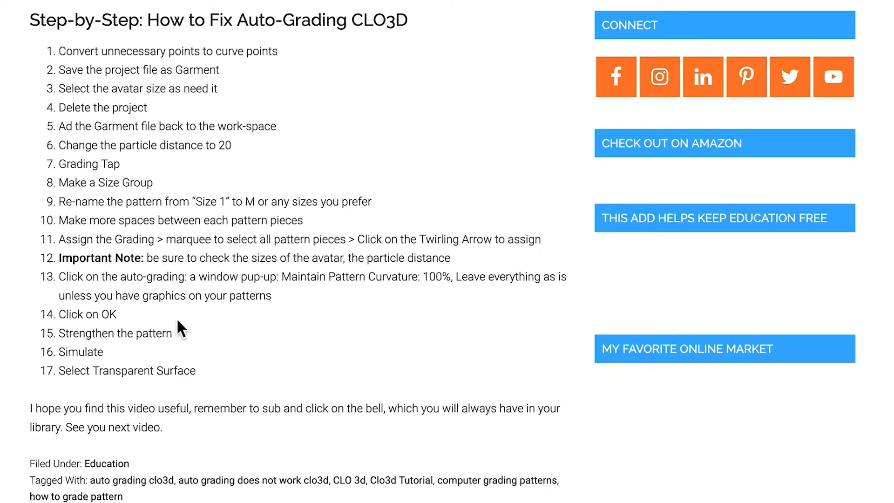
mouse_move(309, 94)
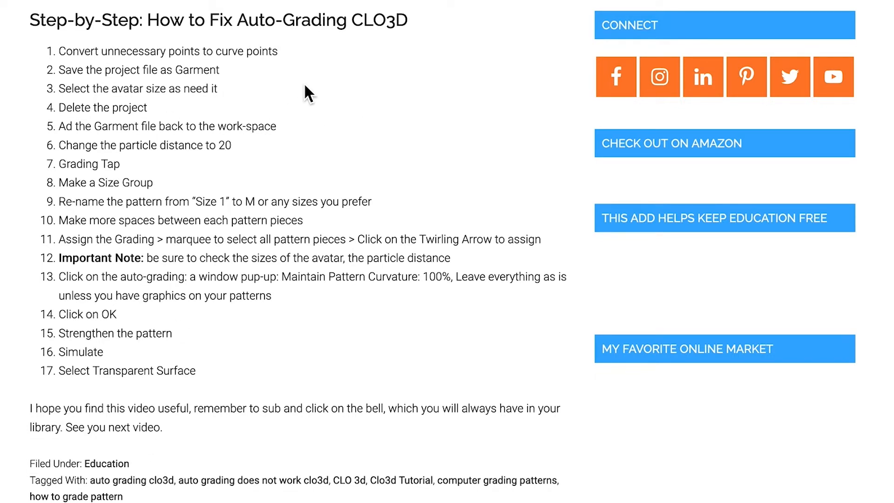
mouse_move(110, 91)
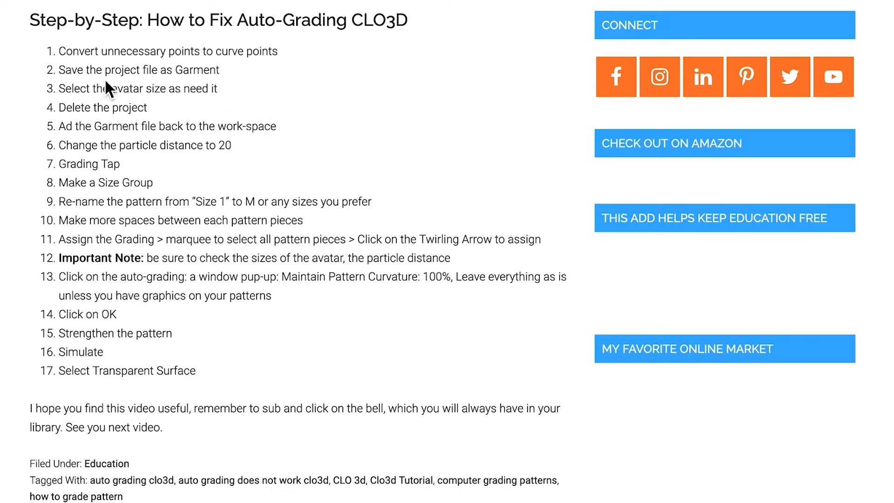
mouse_move(342, 78)
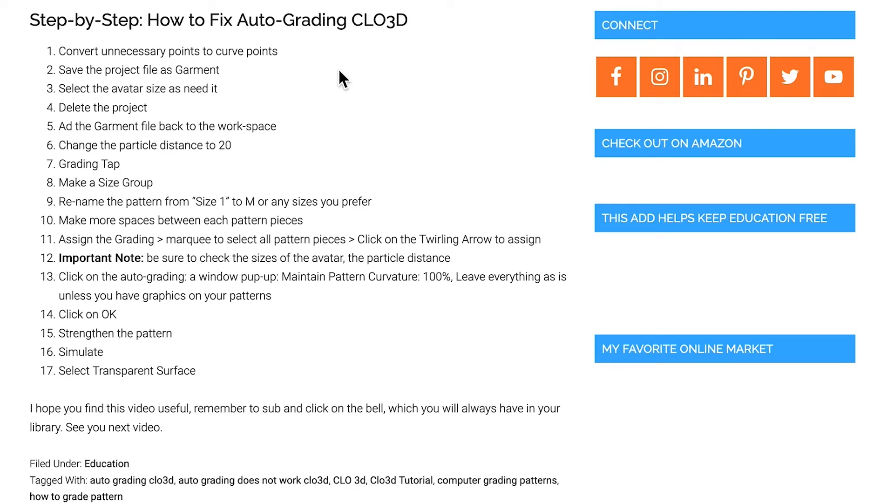
mouse_move(103, 131)
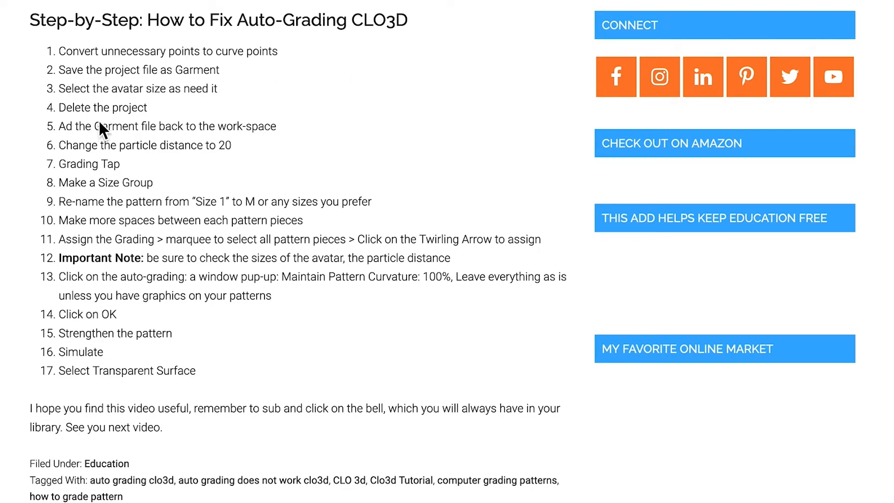
mouse_move(96, 155)
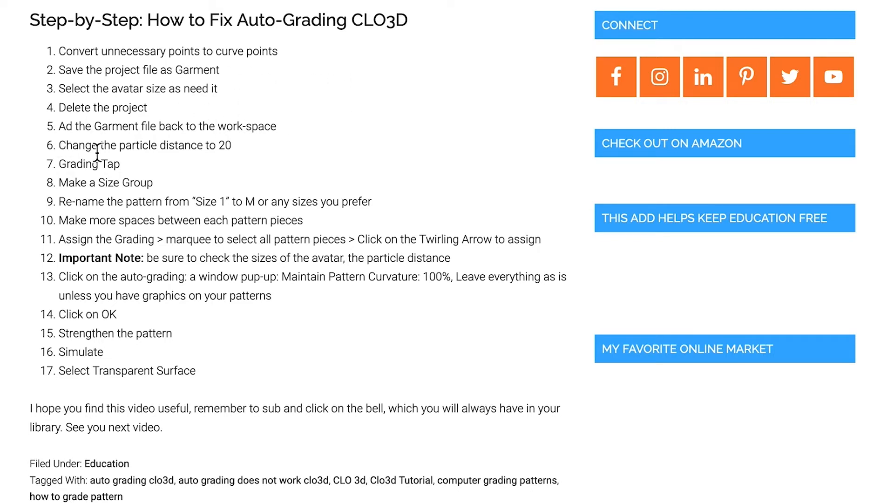
mouse_move(311, 136)
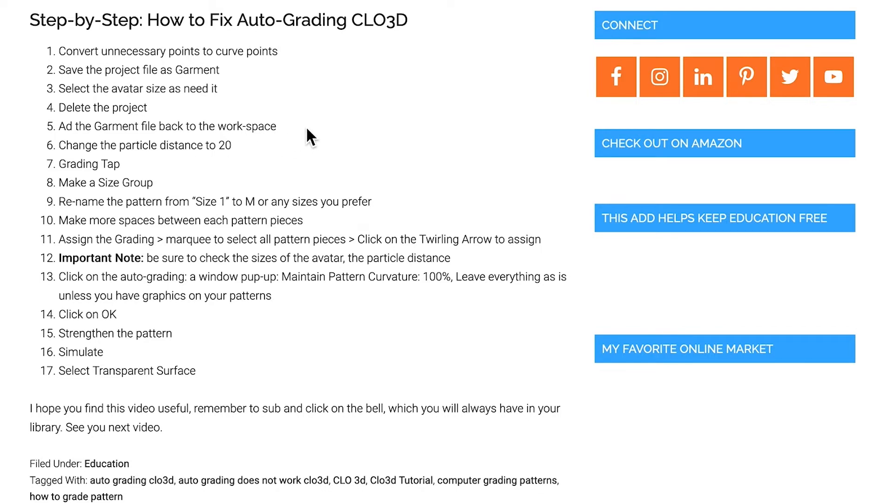
mouse_move(87, 174)
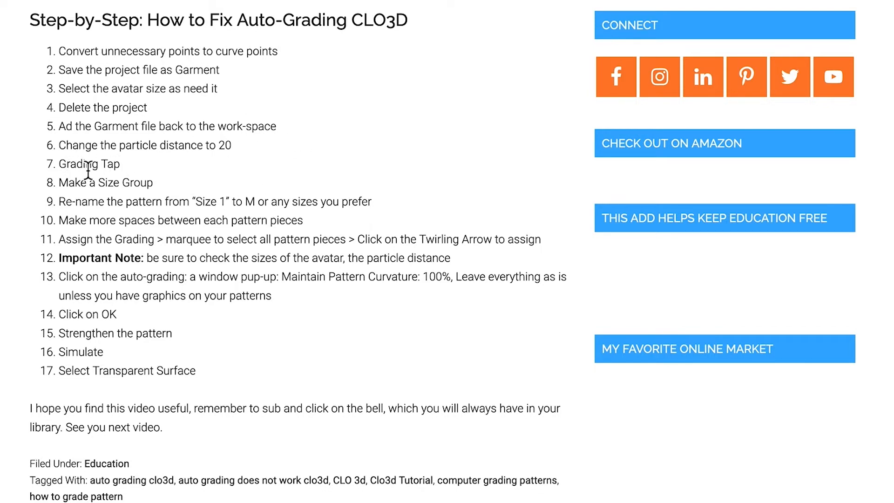
mouse_move(255, 155)
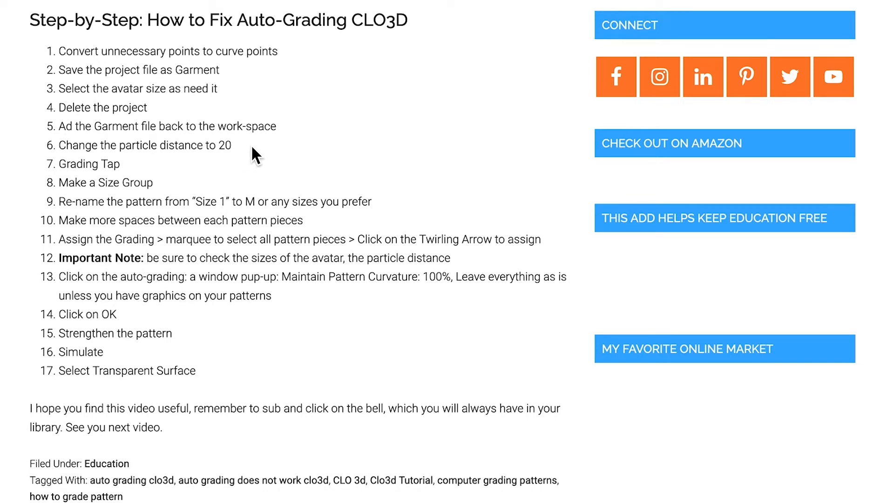
mouse_move(378, 182)
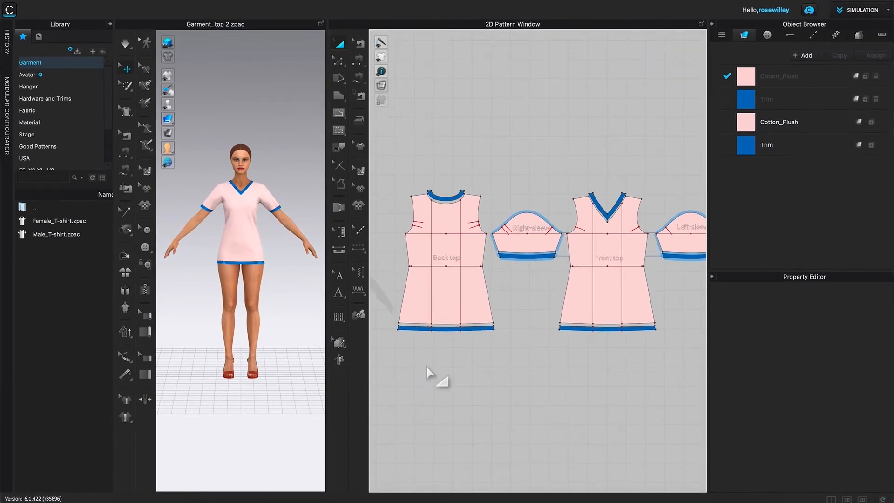
mouse_move(436, 381)
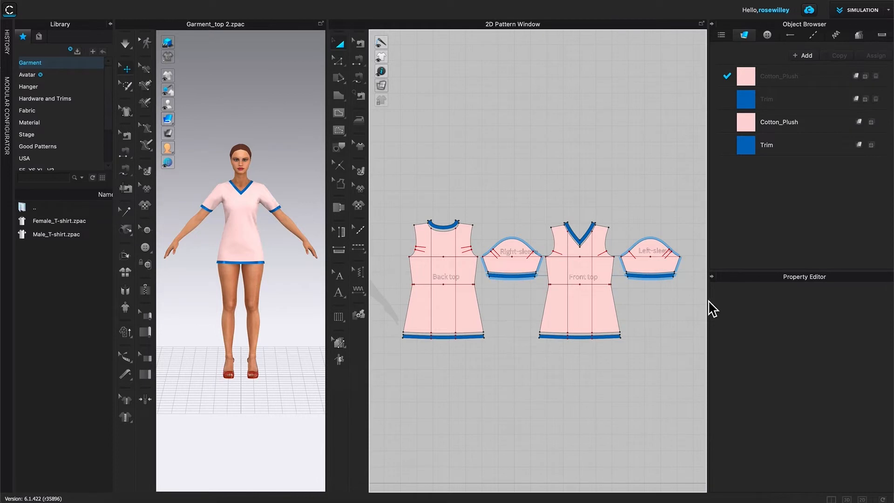
mouse_move(617, 395)
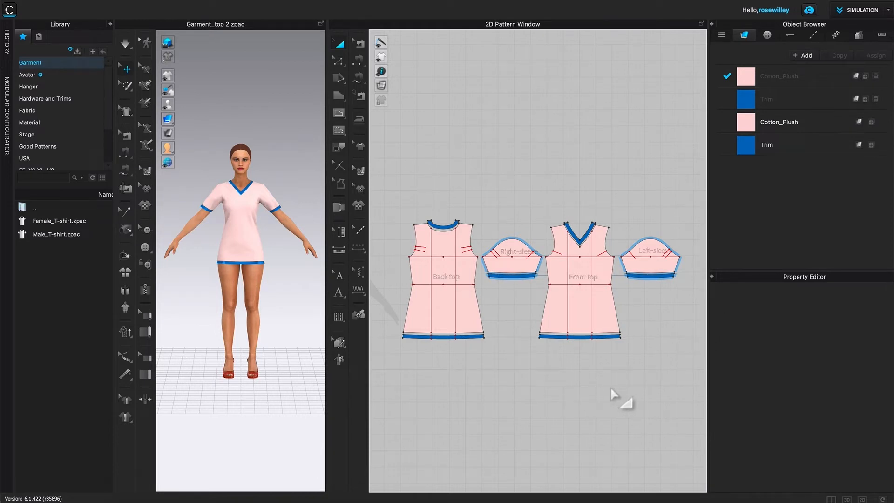
mouse_move(719, 267)
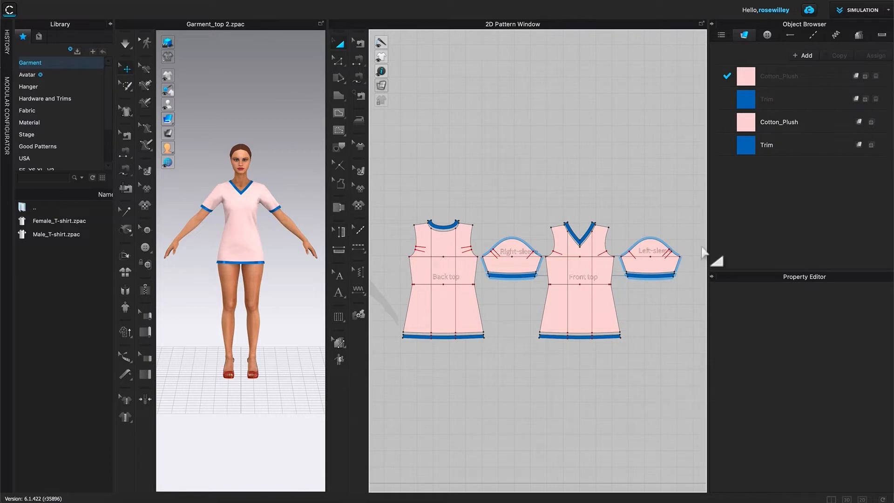
mouse_move(404, 354)
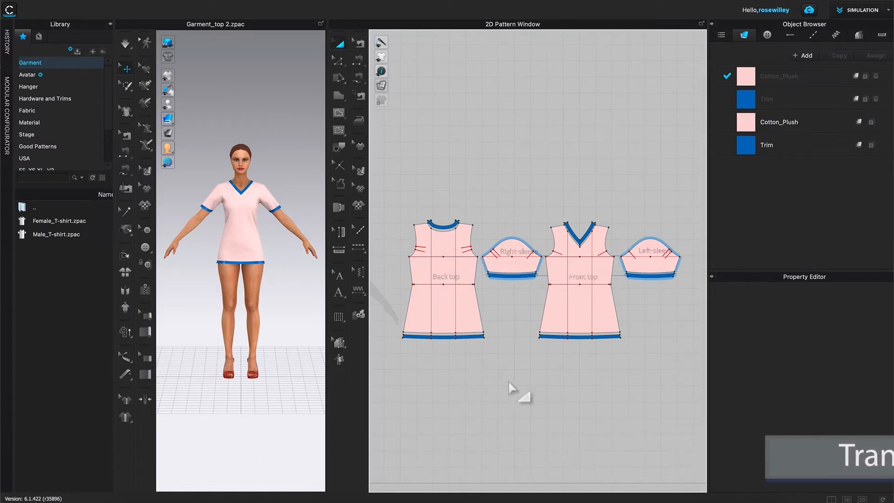
mouse_move(410, 171)
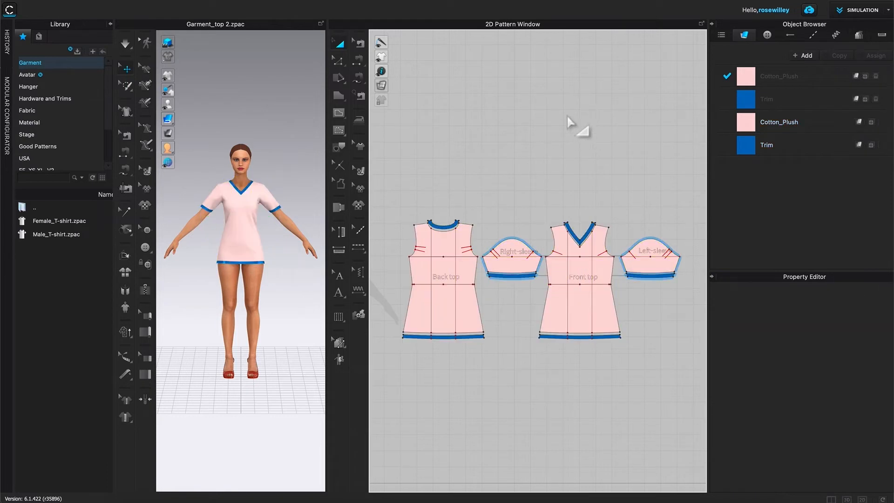
- Select all pattern pieces and set their Particle Distance to 20 mm
key(ctrl+a)
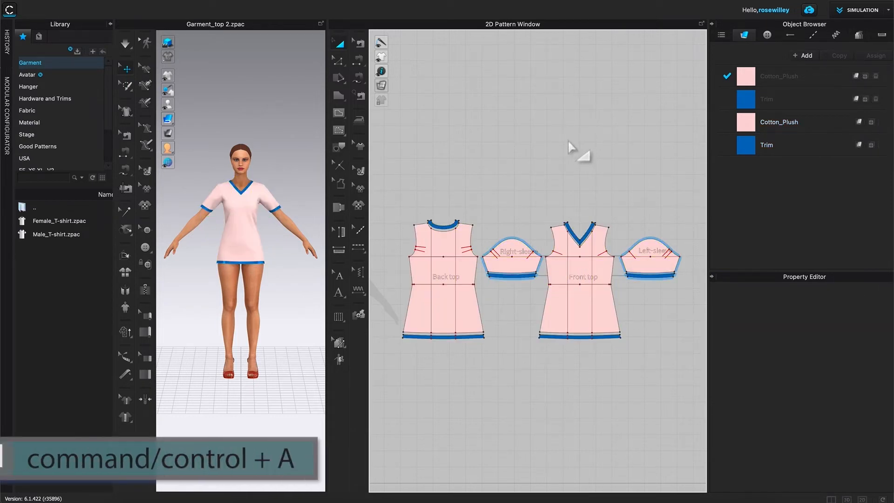
key(ctrl+a)
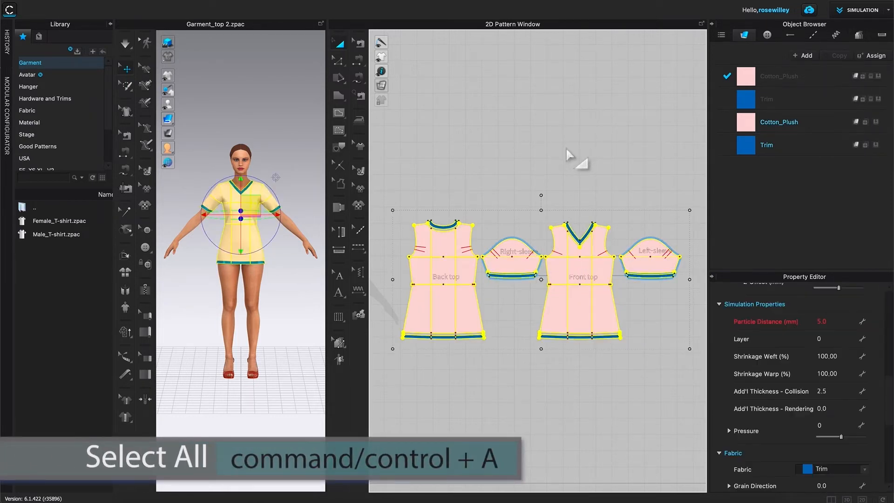
mouse_move(621, 415)
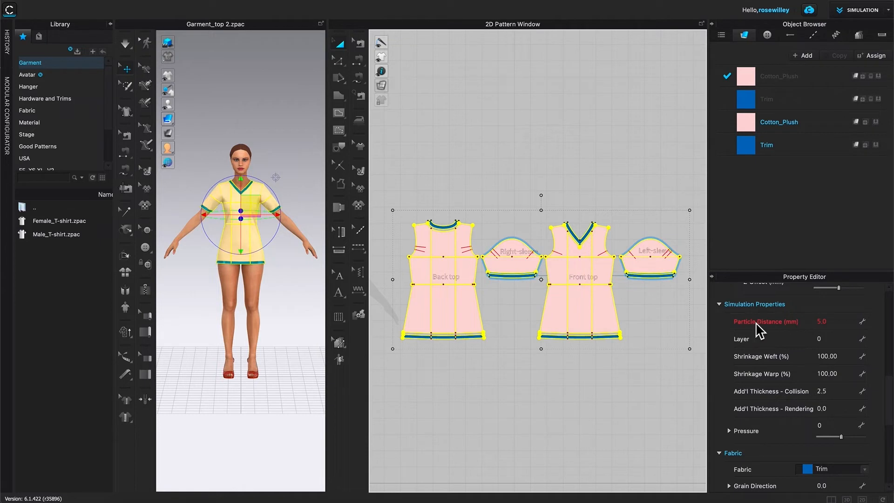
mouse_move(794, 342)
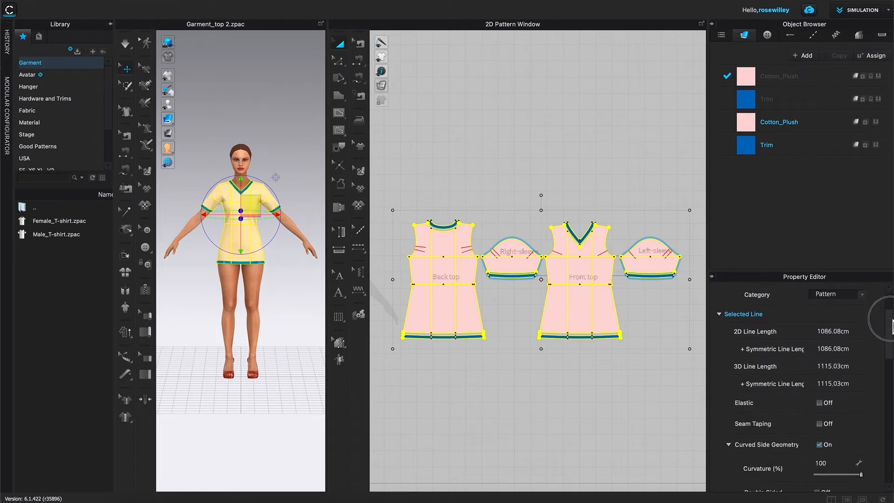
scroll(down, 3)
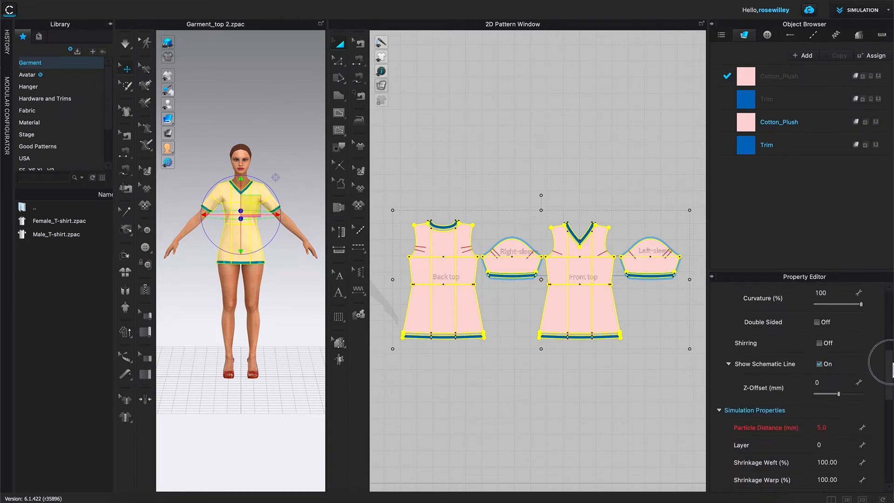
scroll(down, 3)
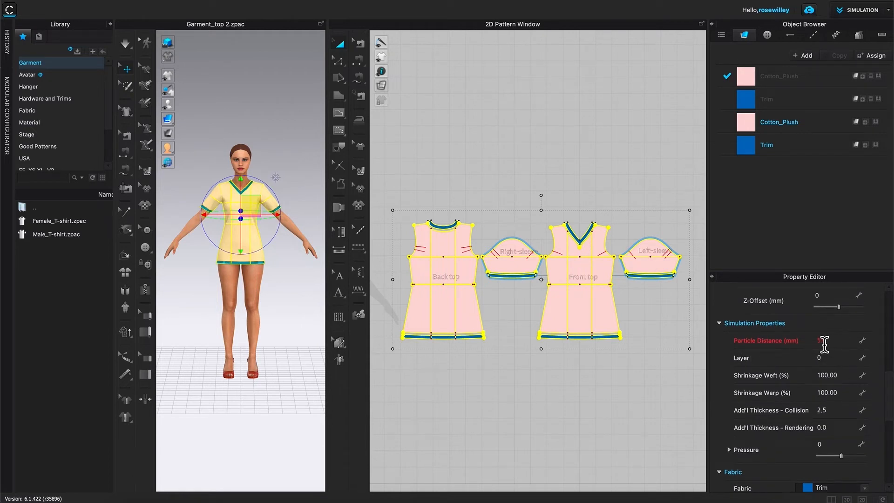
click(827, 341)
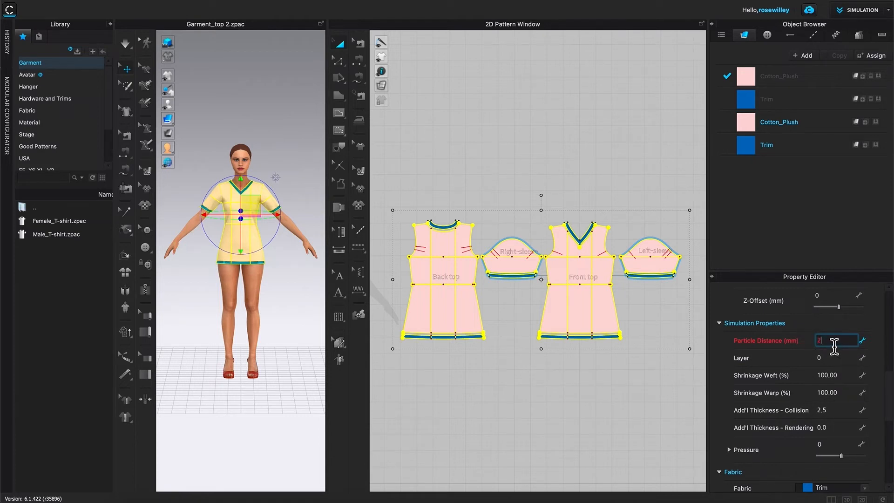
text(20.0)
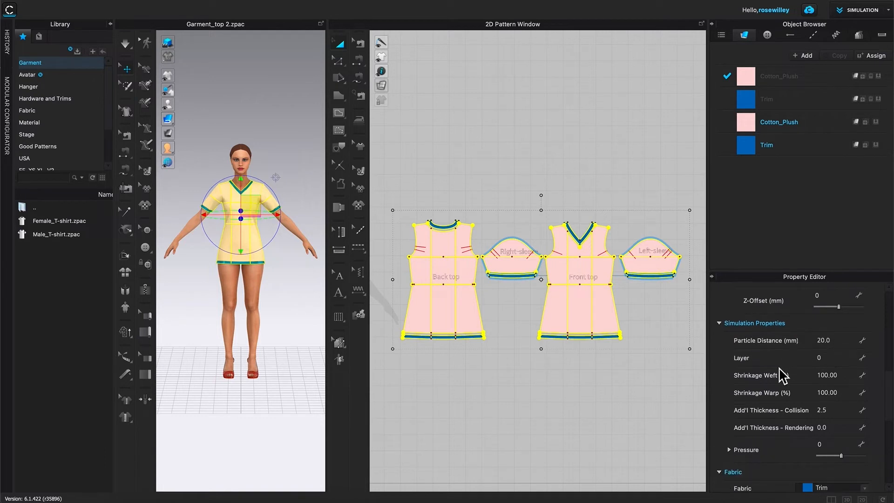
mouse_move(747, 359)
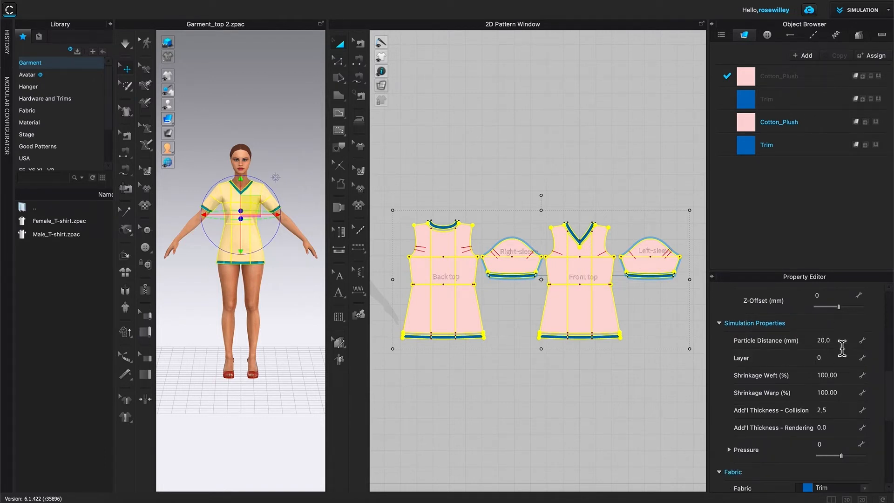
mouse_move(553, 131)
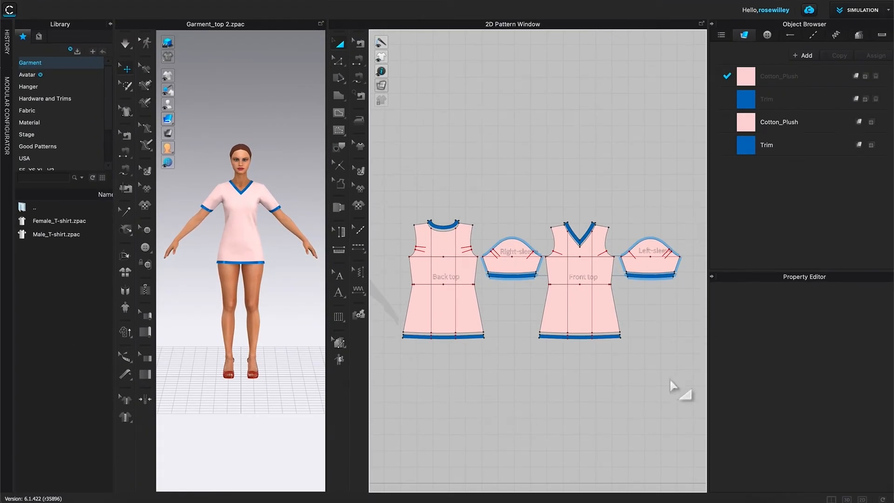
mouse_move(690, 339)
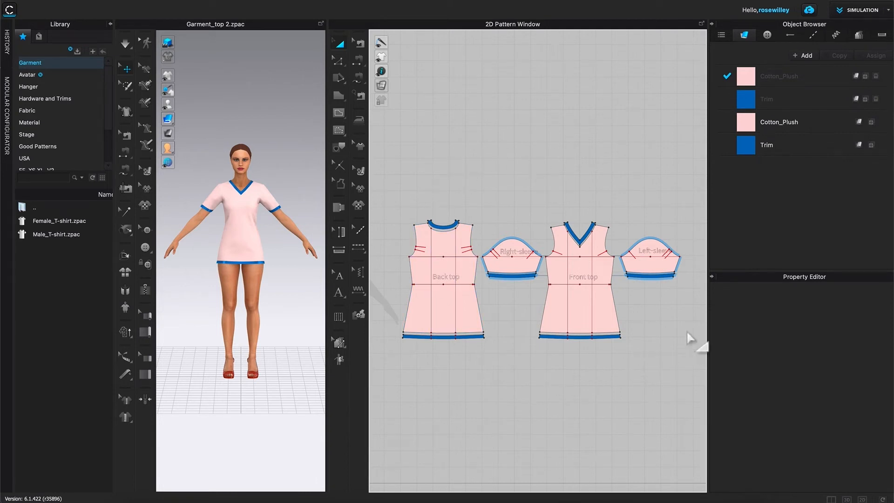
mouse_move(687, 354)
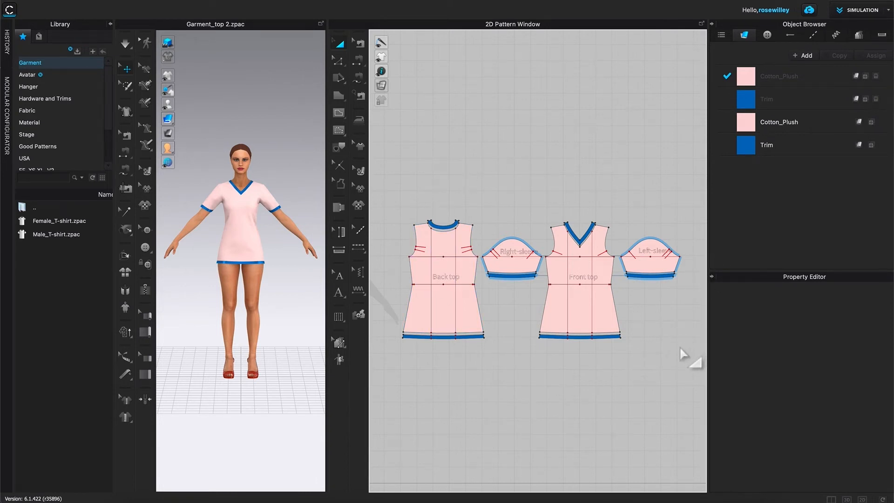
mouse_move(398, 185)
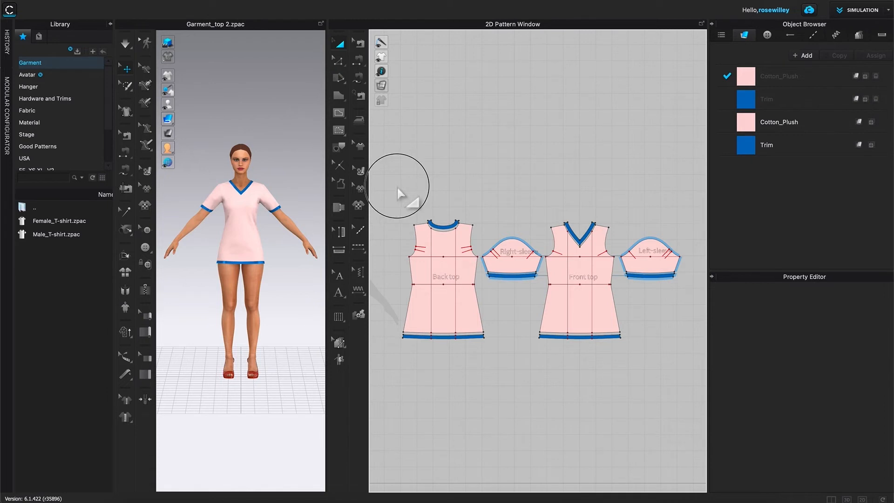
- Drag the neck, hem and sleeve trim pieces away from the bodice and sleeve patterns
click(443, 223)
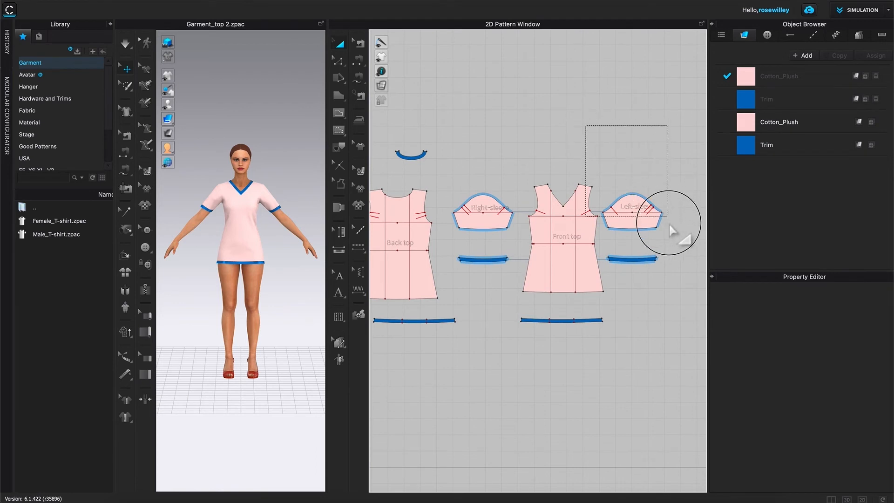
click(627, 215)
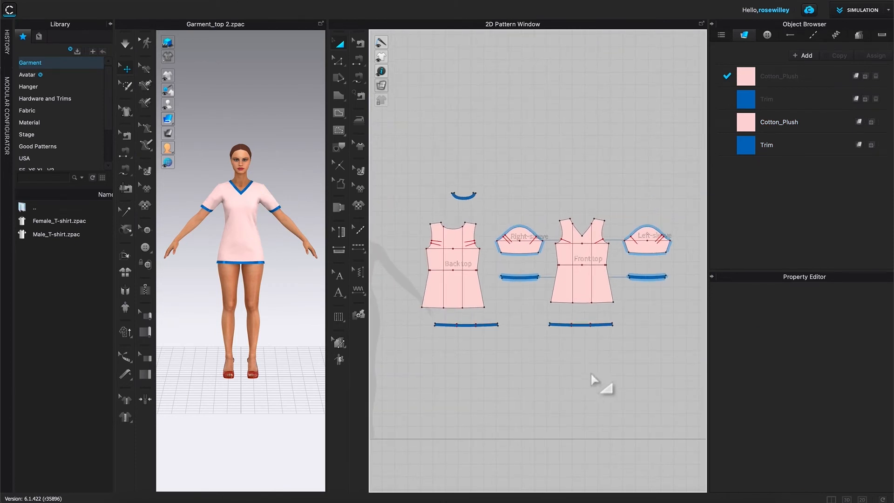
click(580, 288)
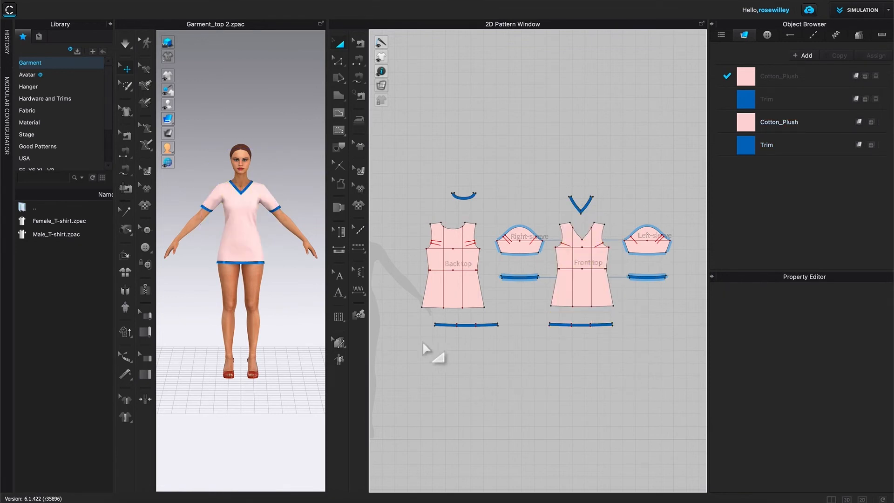
click(453, 263)
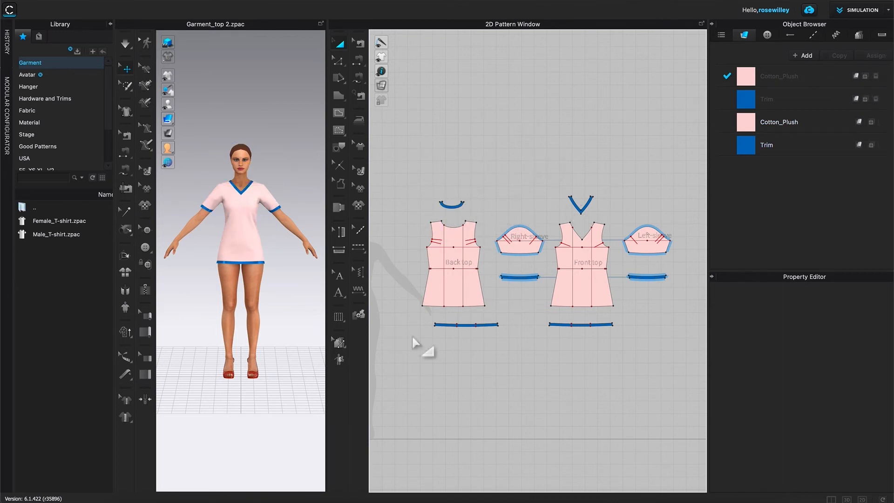
click(453, 324)
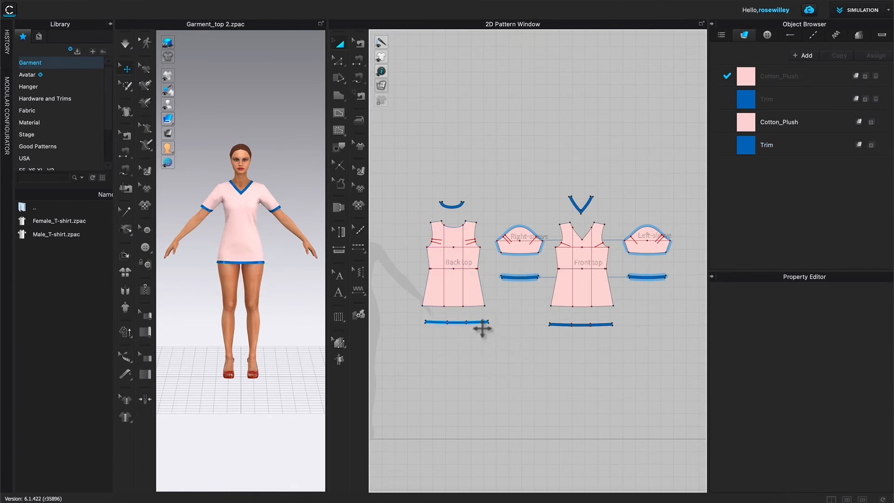
click(578, 323)
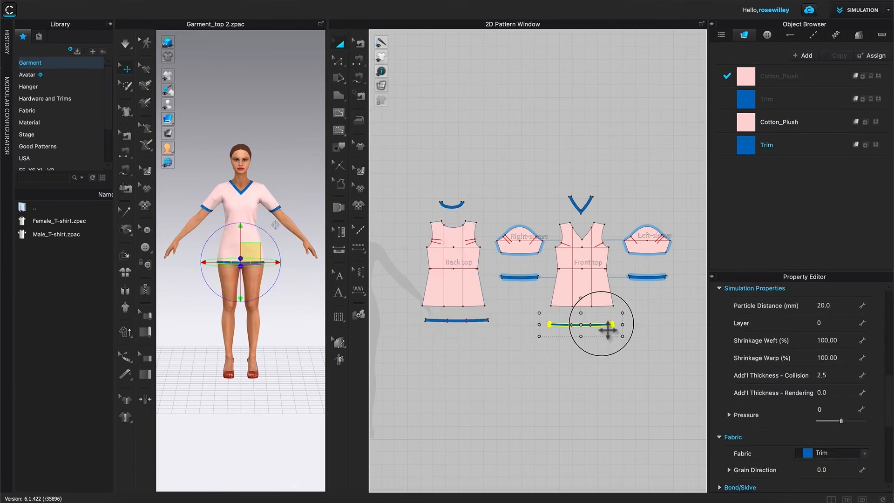
click(599, 371)
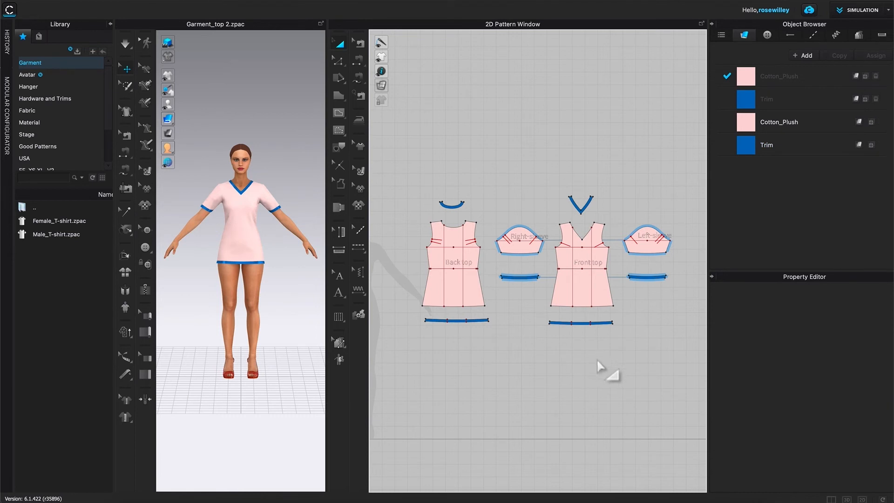
mouse_move(649, 418)
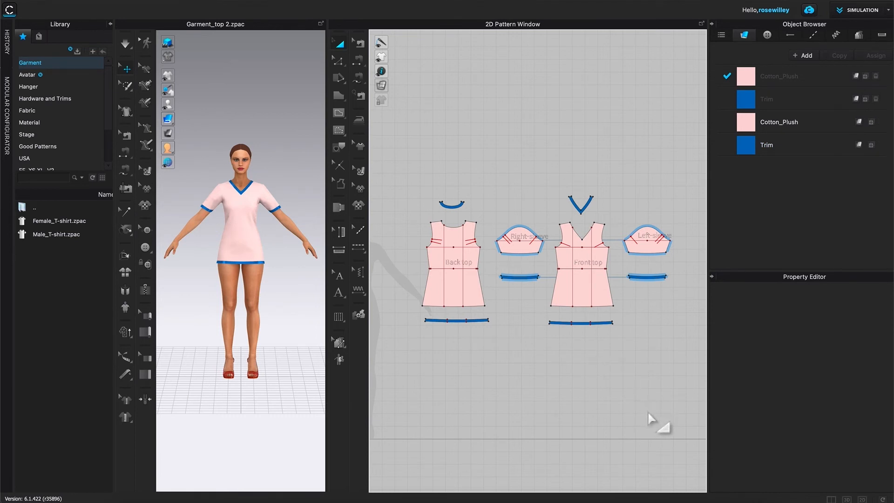
mouse_move(501, 108)
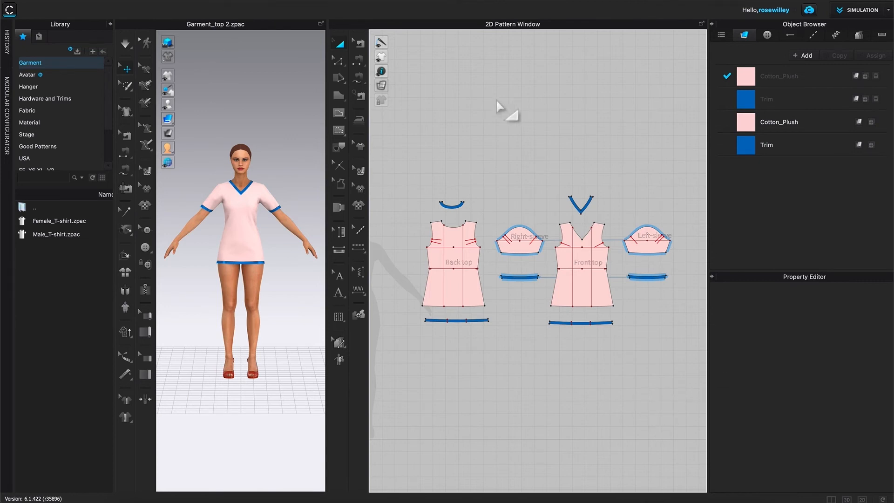
mouse_move(430, 349)
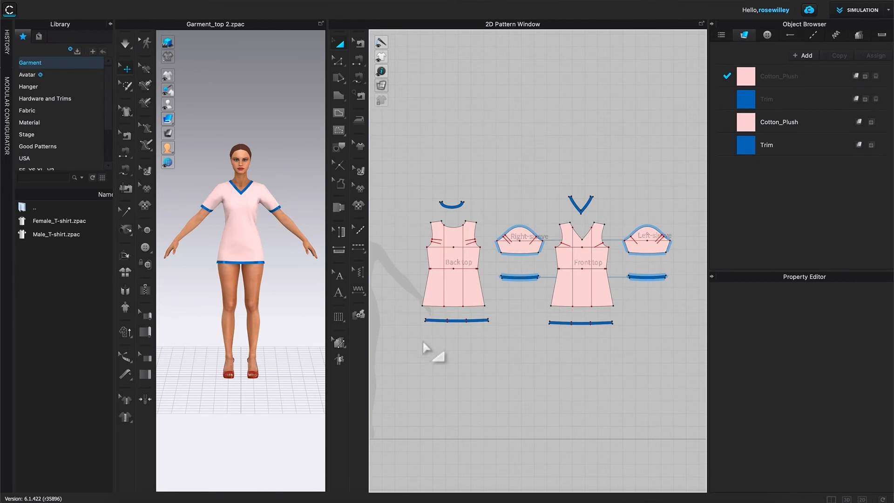
mouse_move(618, 179)
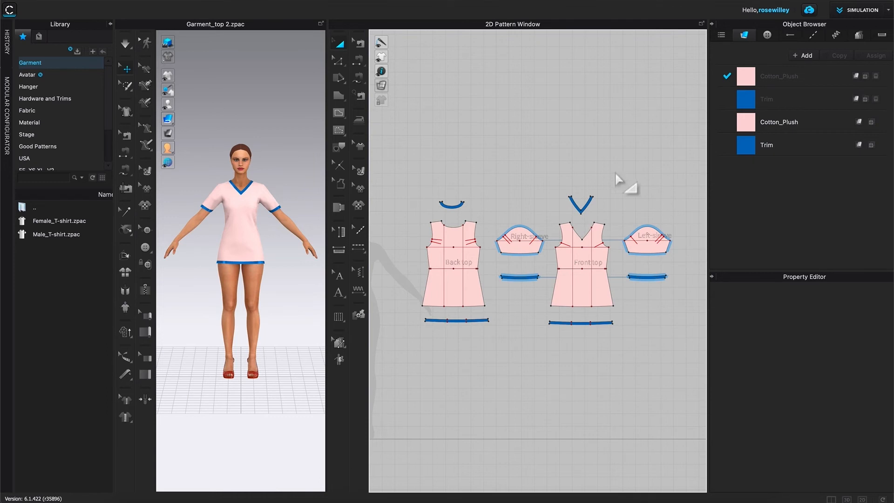
mouse_move(621, 370)
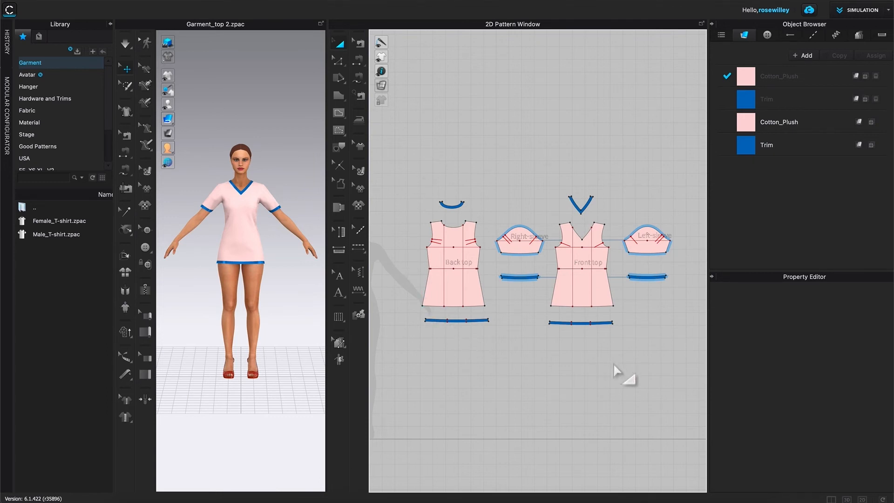
mouse_move(576, 396)
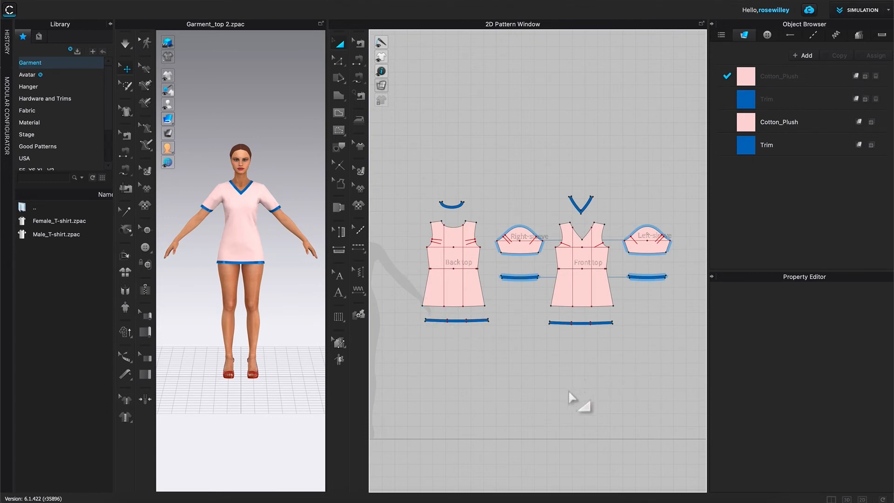
mouse_move(795, 40)
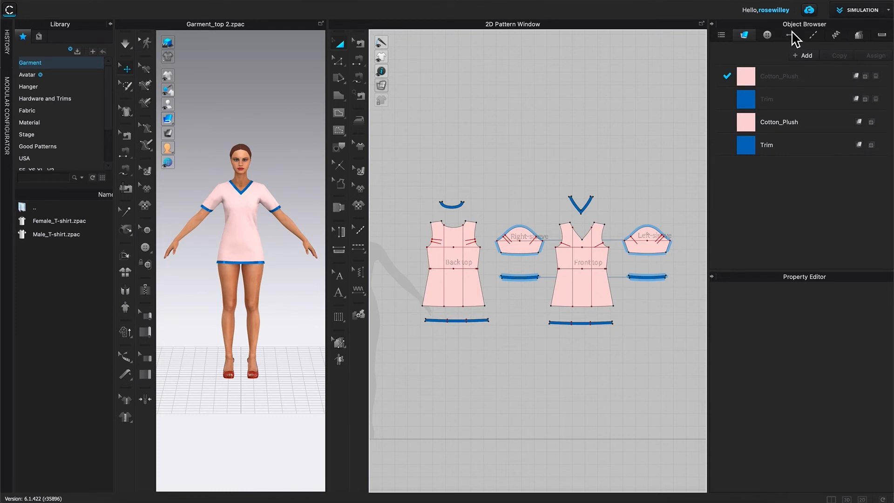
mouse_move(874, 67)
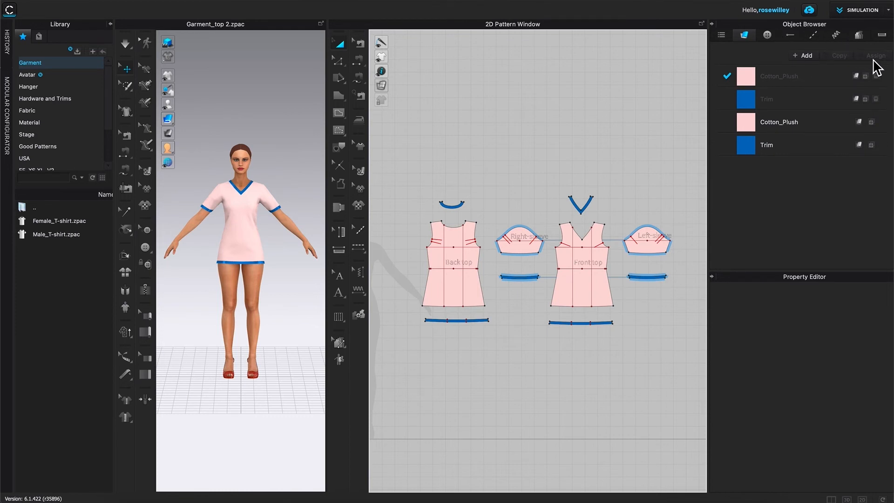
mouse_move(865, 44)
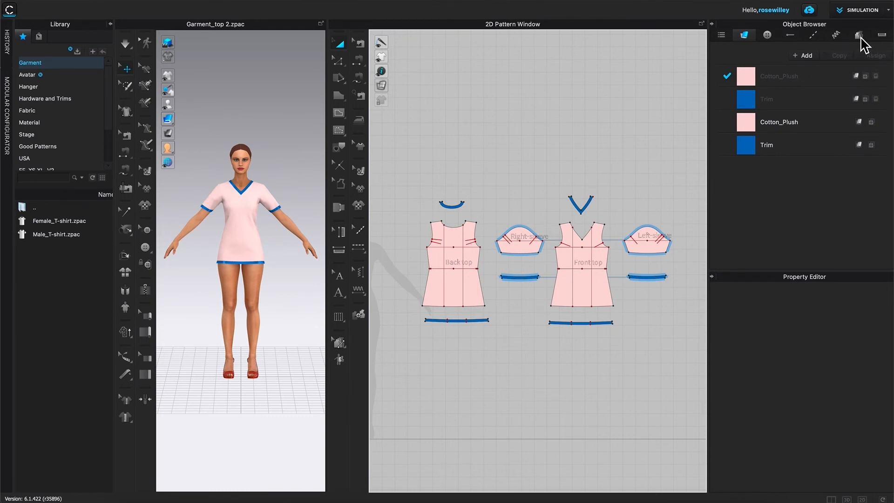
- Add Size Group 1 in Grading with Size 1 as base plus Size 2 and Size 3
click(858, 35)
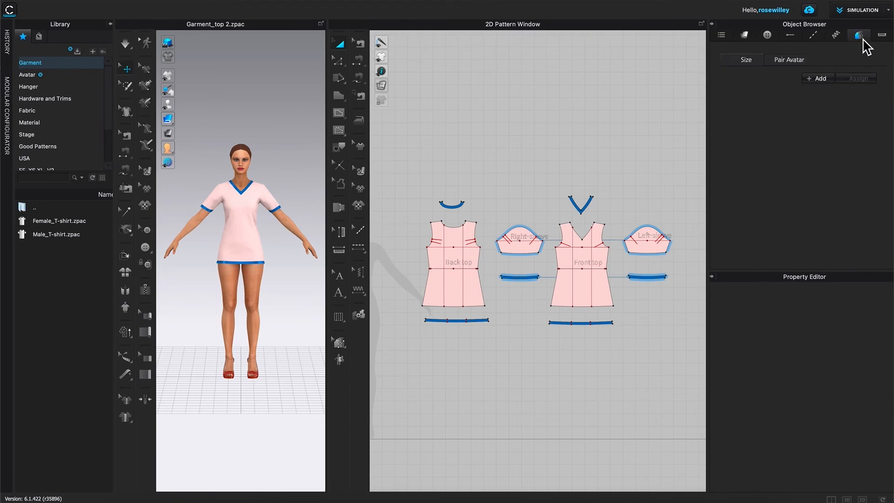
mouse_move(829, 92)
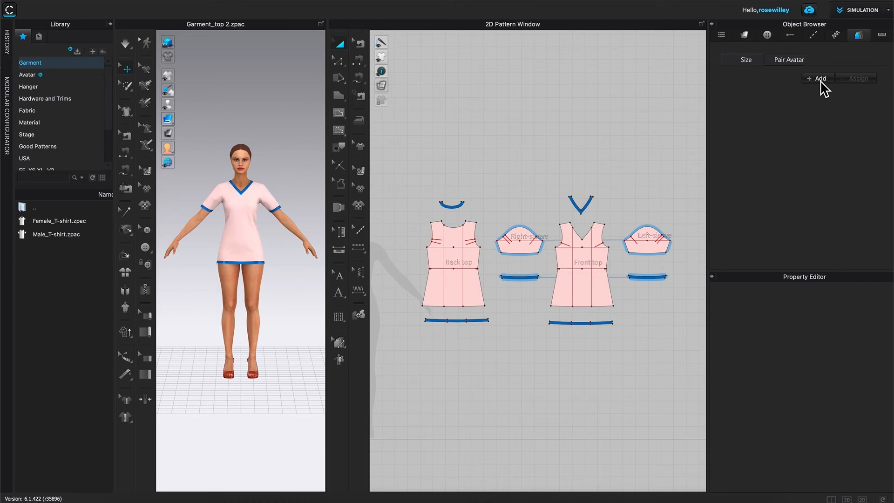
click(816, 79)
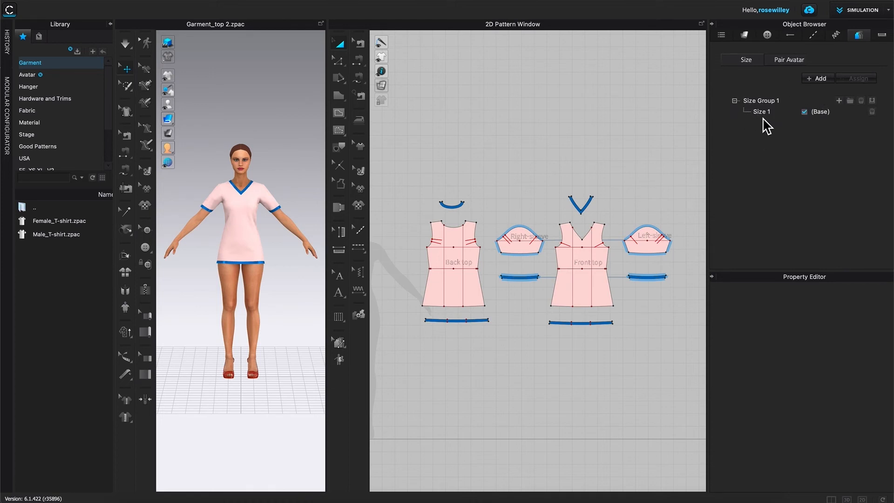
mouse_move(778, 124)
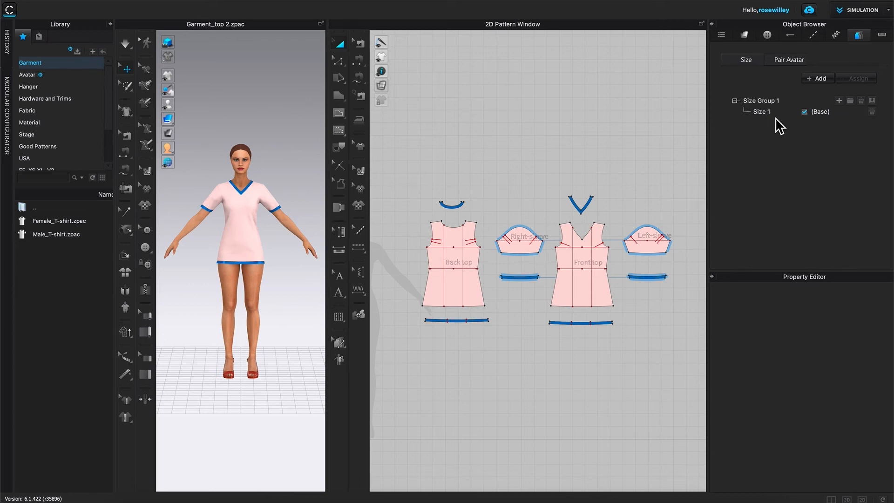
mouse_move(778, 128)
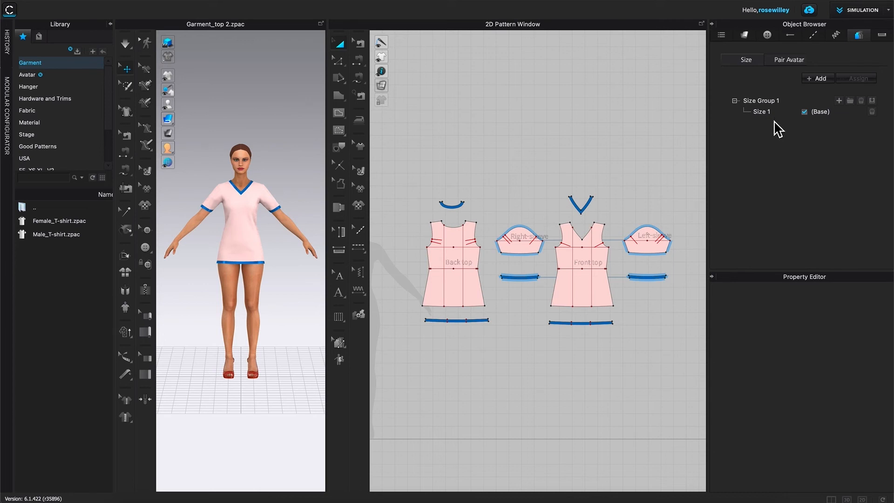
mouse_move(845, 113)
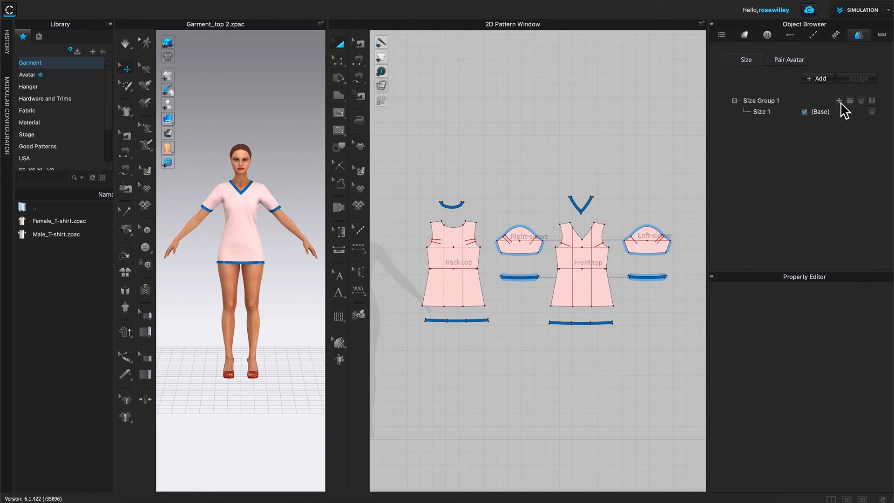
click(838, 101)
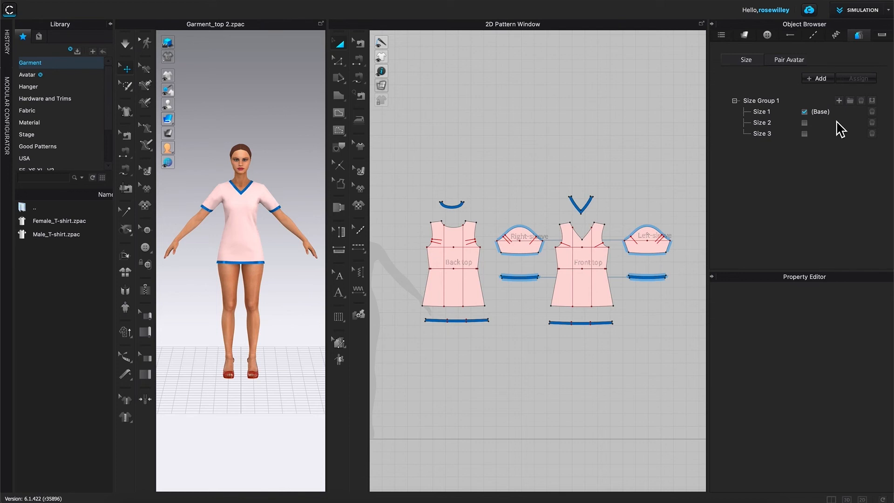
mouse_move(774, 148)
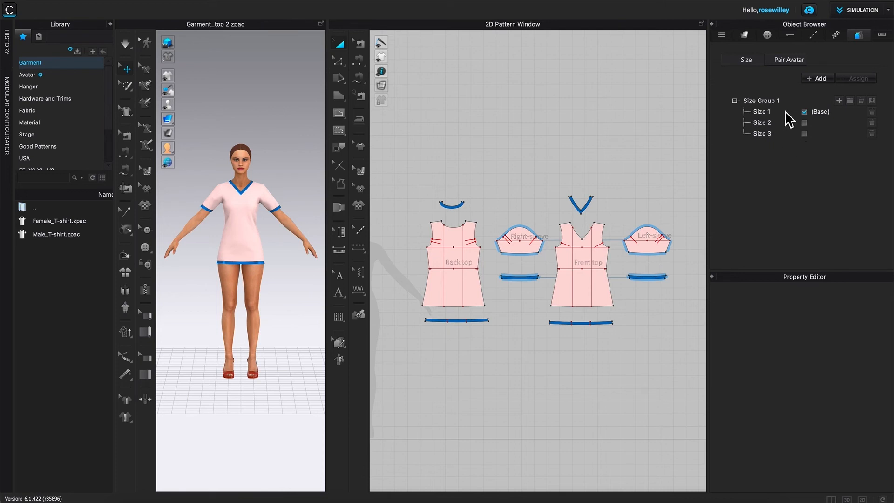
mouse_move(789, 114)
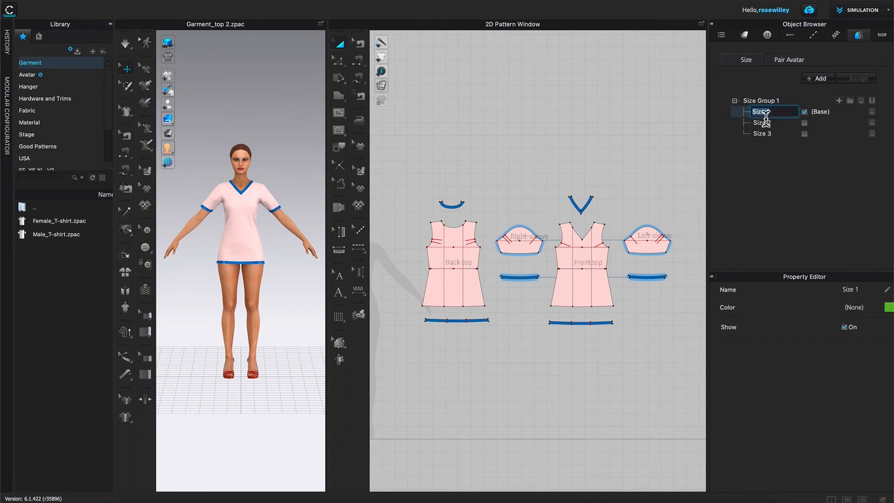
- Rename the three grading sizes to XS, S and M, keeping XS as the base
double_click(760, 111)
text(X)
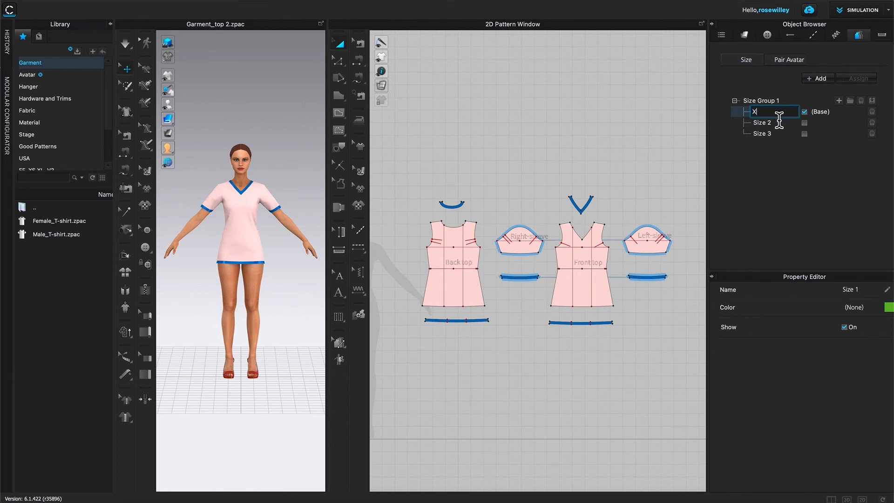
text(S)
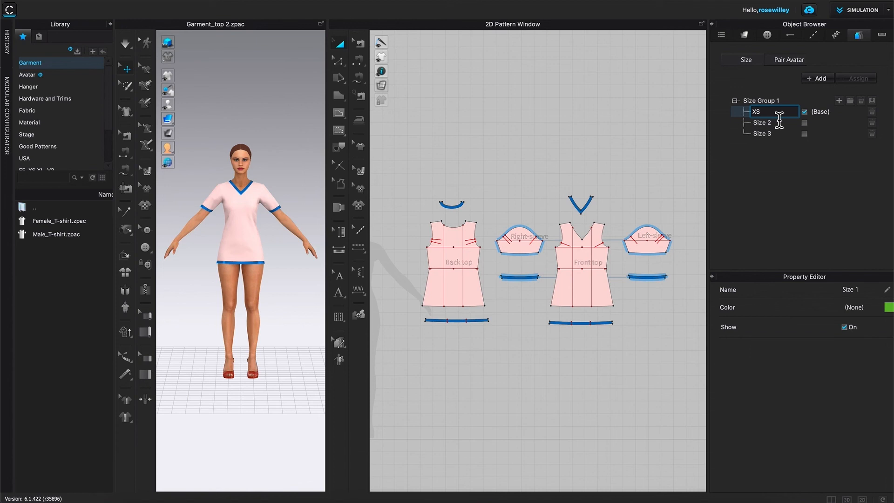
click(760, 122)
text(S)
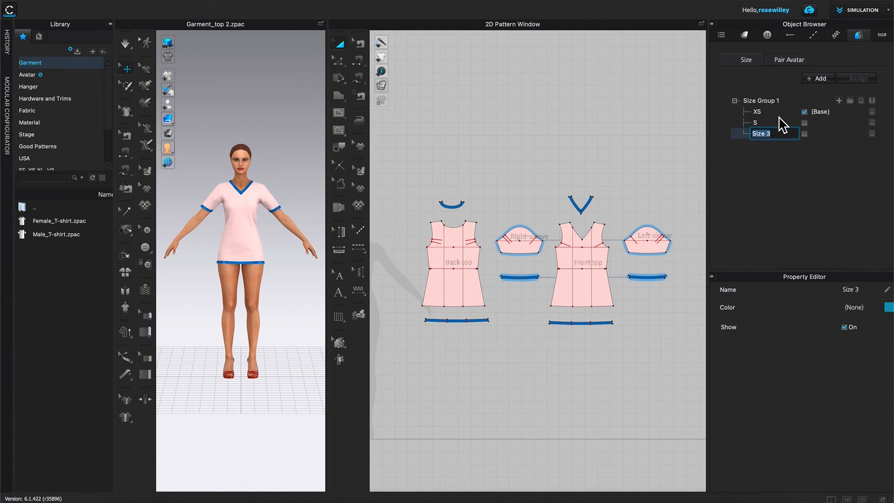
text(M)
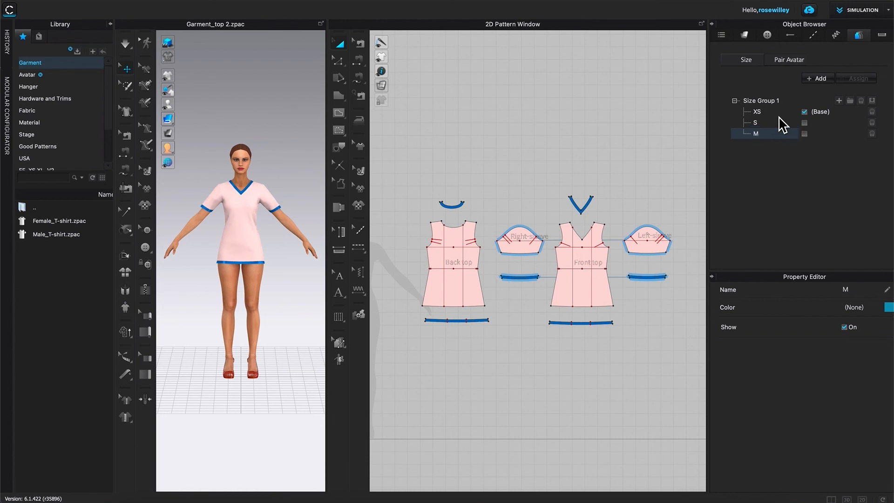
mouse_move(781, 96)
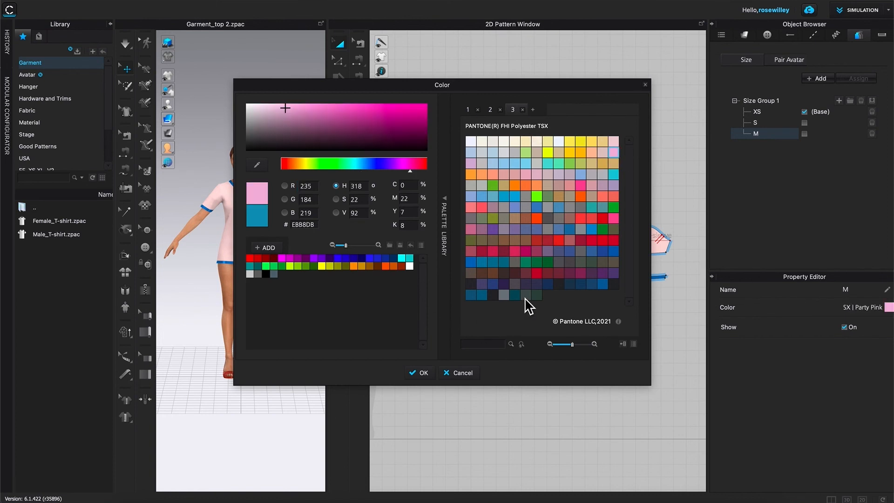
- Assign the Pantone colour Party Pink to size M
click(418, 372)
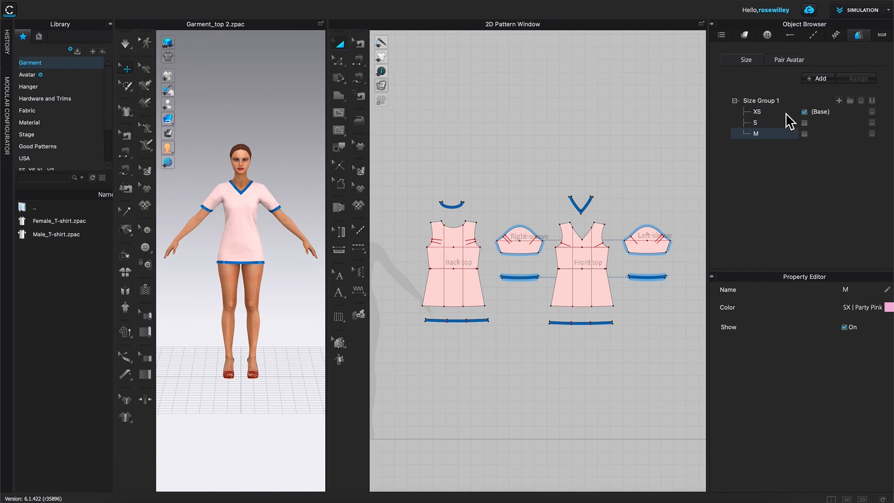
mouse_move(775, 126)
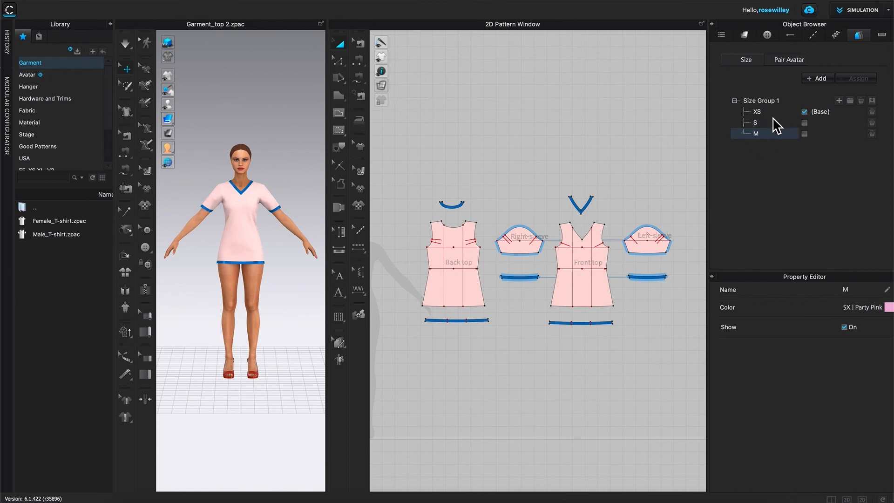
mouse_move(770, 132)
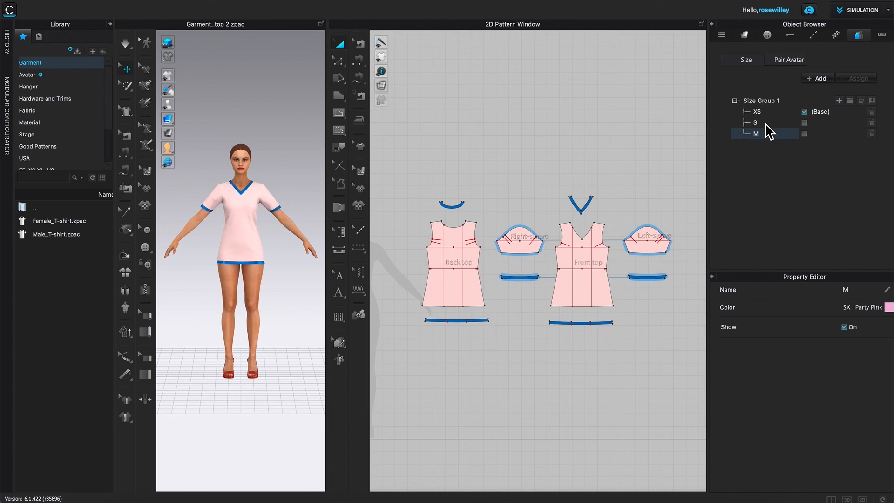